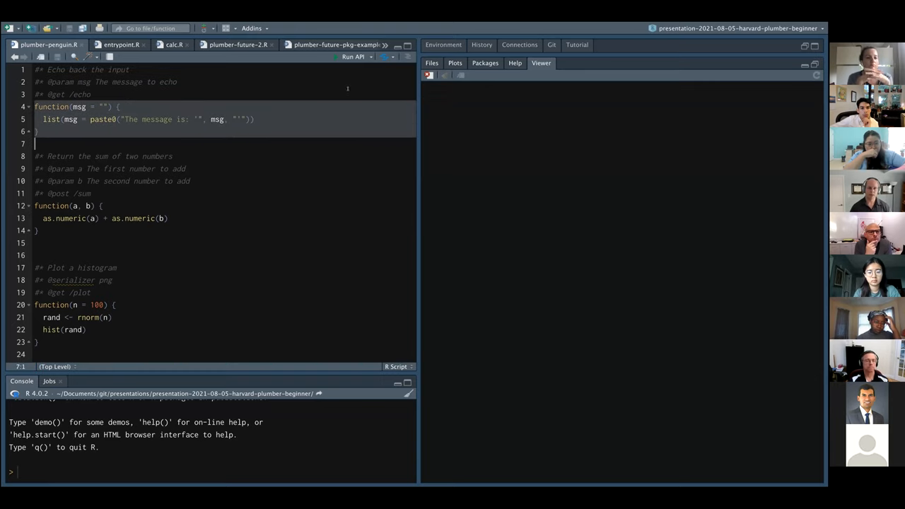
- Launch the Plumber API with Run API so Swagger docs show echo, sum, plot and penguin
left_click(348, 56)
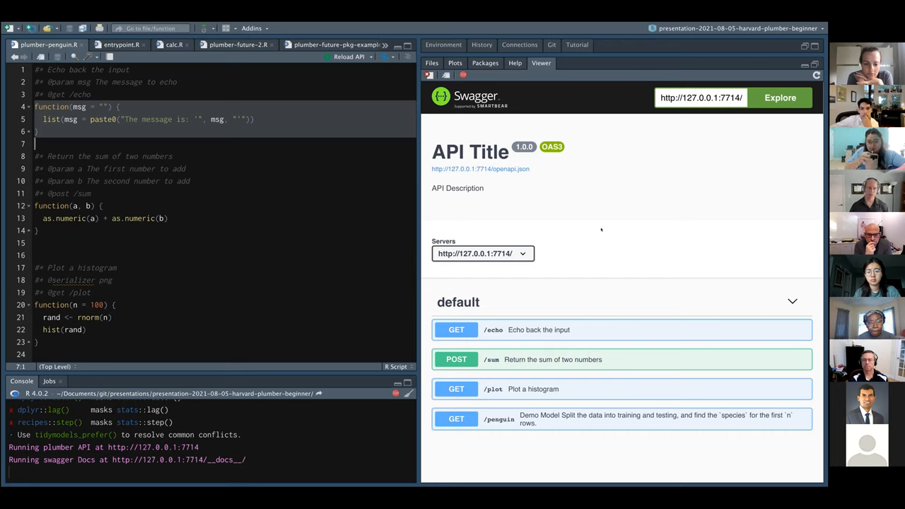
- Review the echo function's msg parameter and prepare GET /echo for a test request
left_click(102, 206)
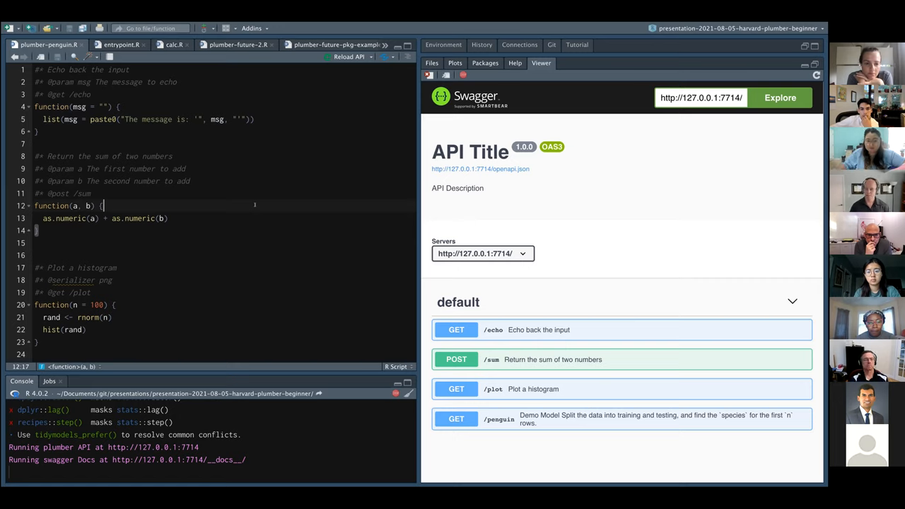
mouse_move(541, 329)
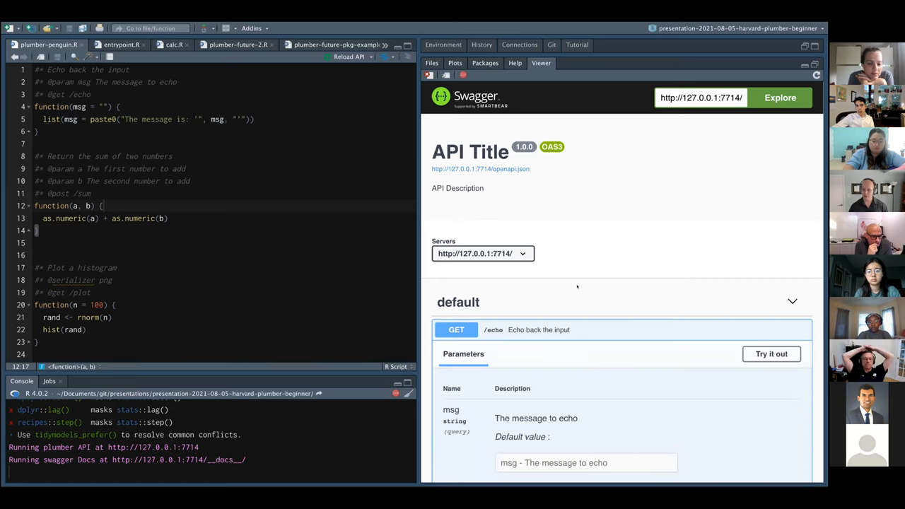
scroll("down", 3)
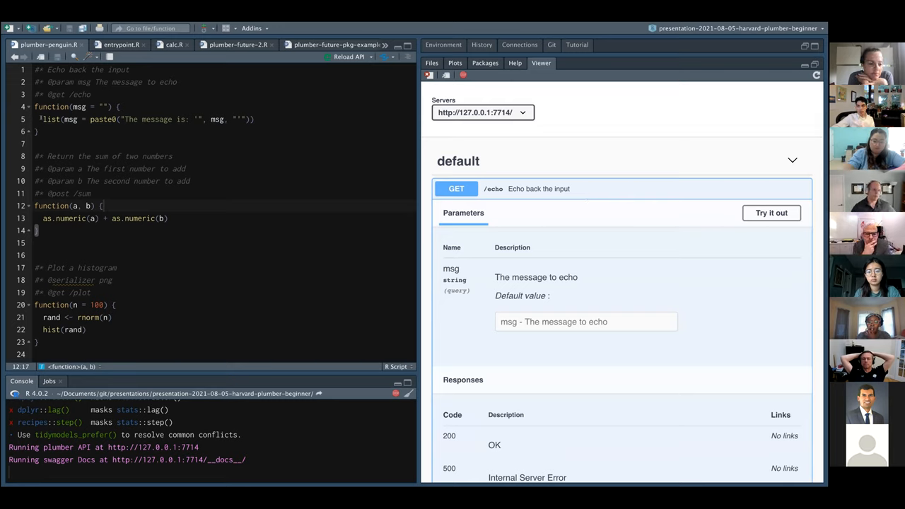
left_click(253, 119)
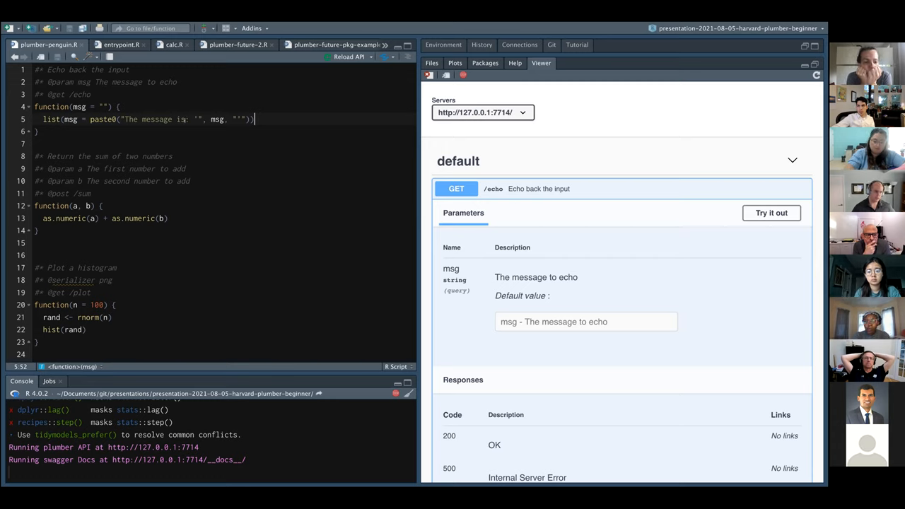
double_click(217, 119)
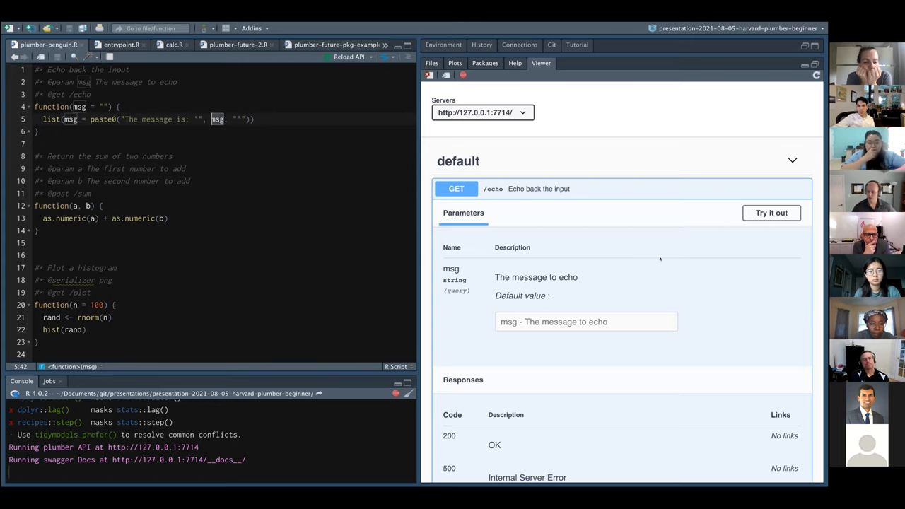
scroll("down", 3)
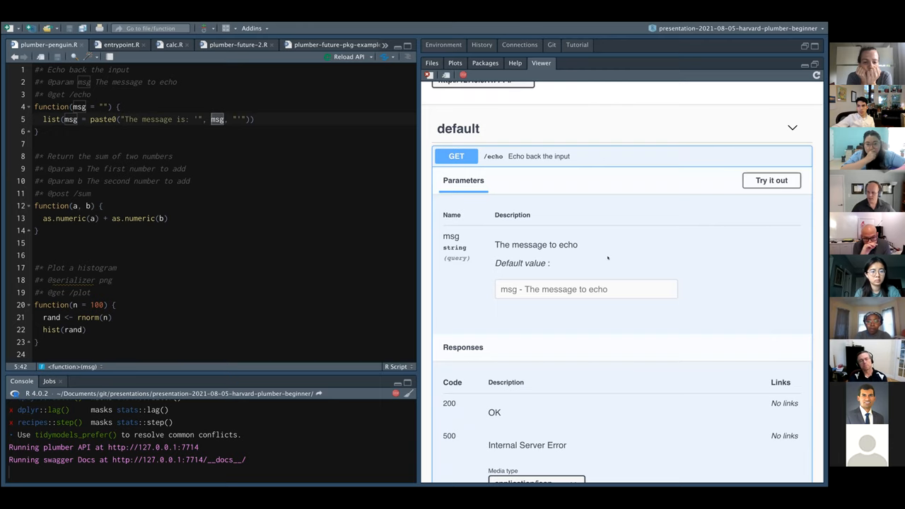
scroll("down", 3)
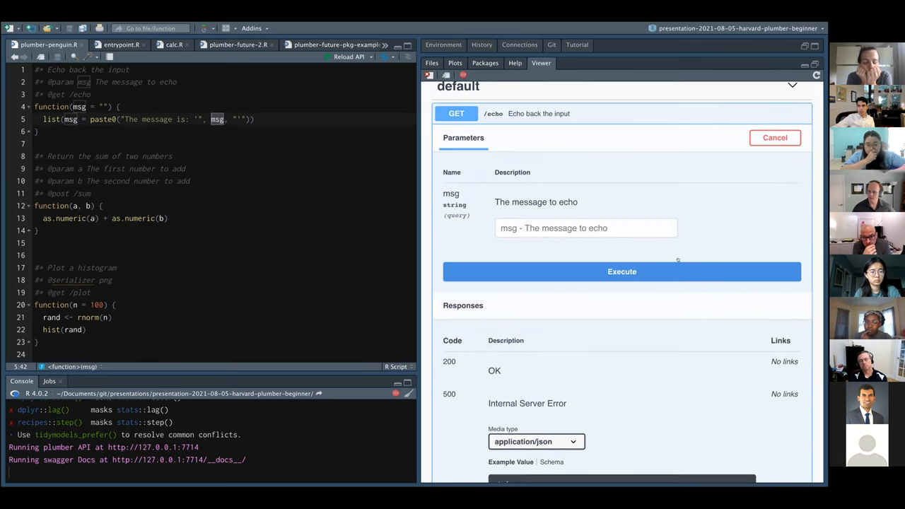
- Execute GET /echo with empty msg, returning 200 and 'The message is: '
left_click(622, 271)
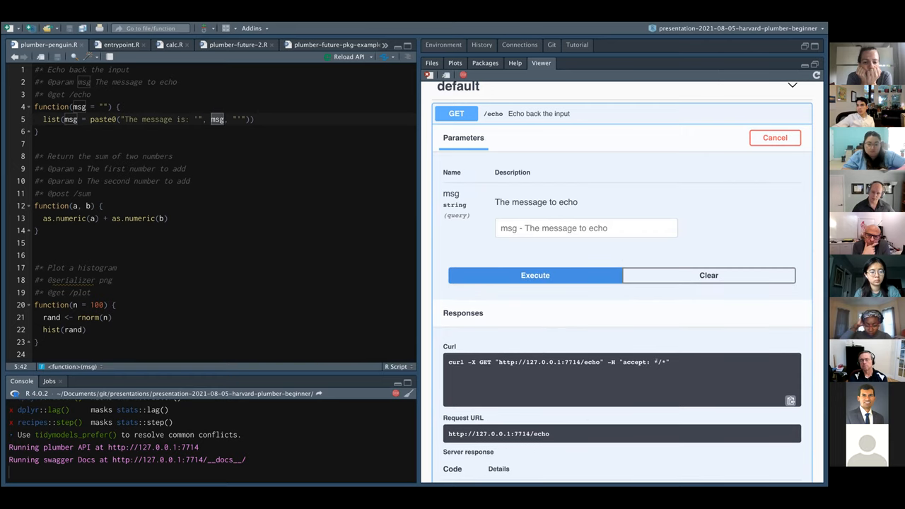
left_click(535, 275)
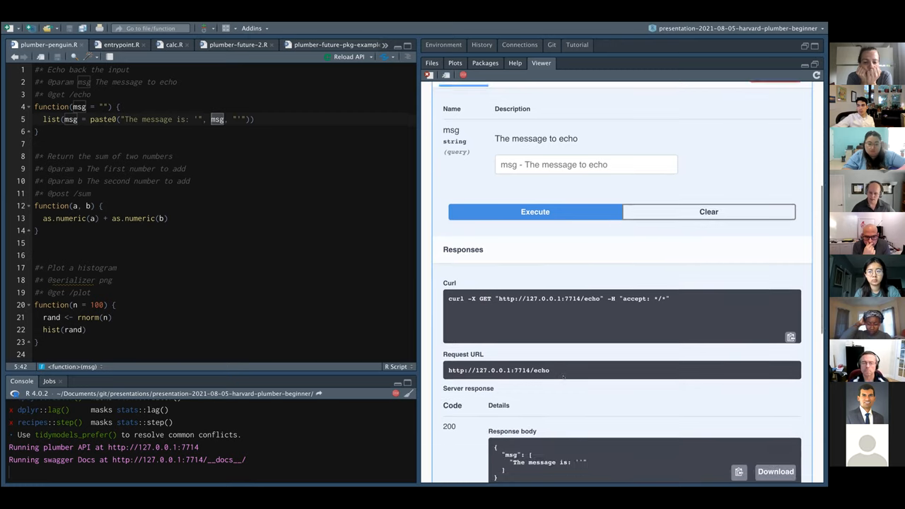
scroll("down", 3)
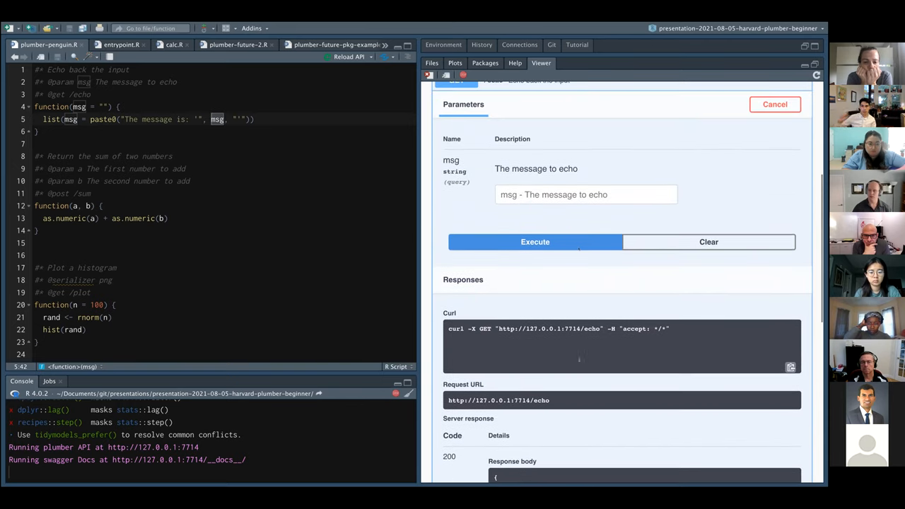
- Send msg 'barret' to /echo and inspect the curl URL and echoed response
left_click(586, 194)
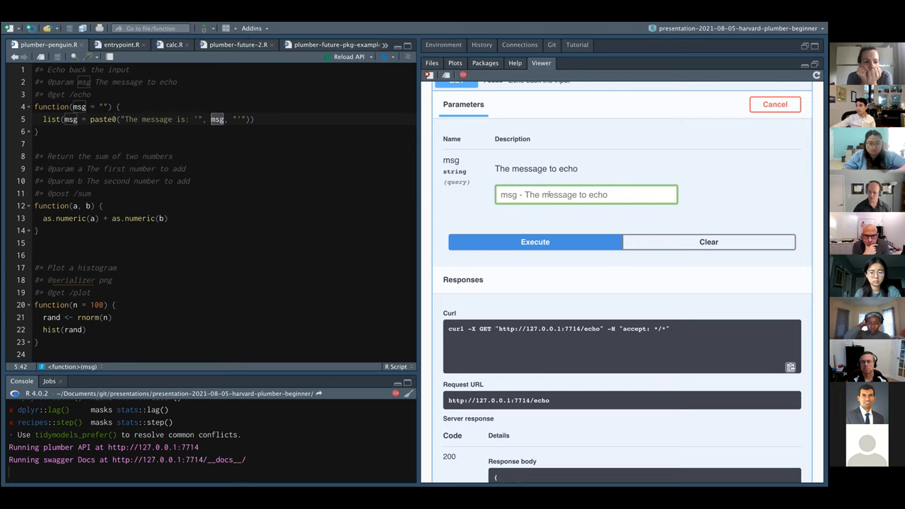
type("b")
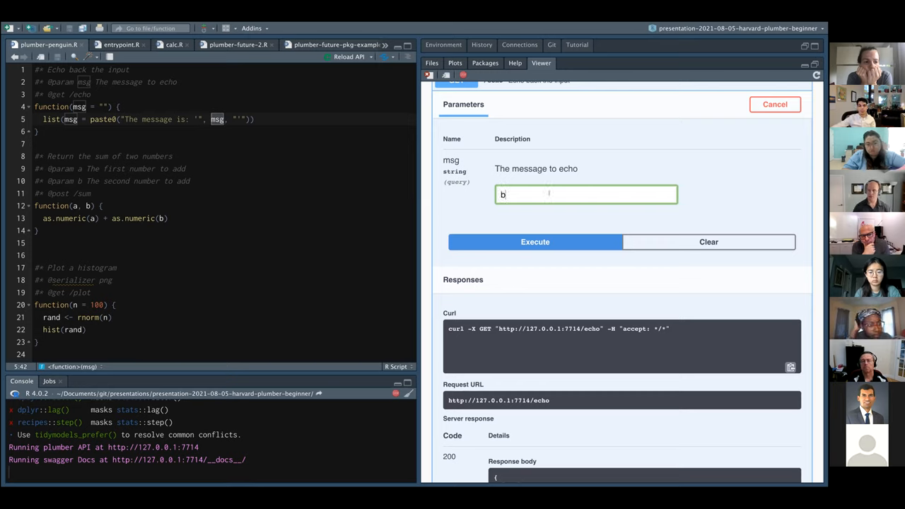
type("arret")
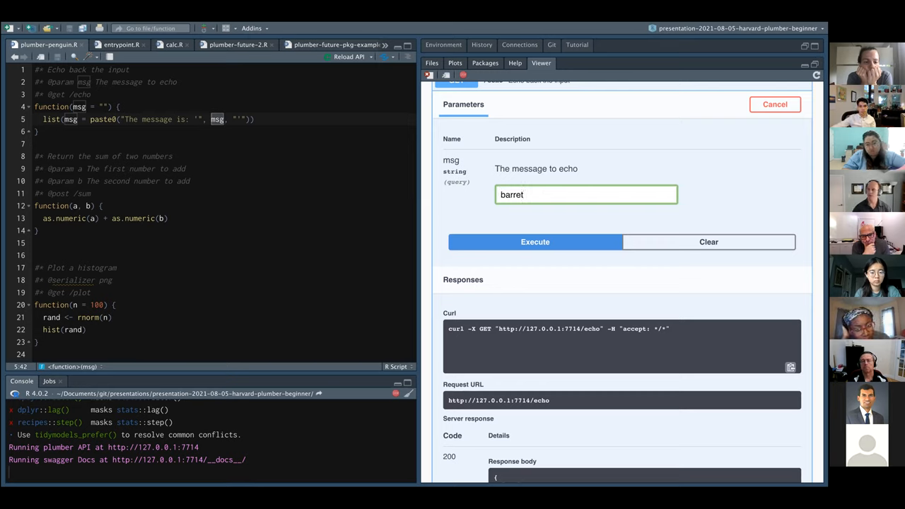
left_click(535, 242)
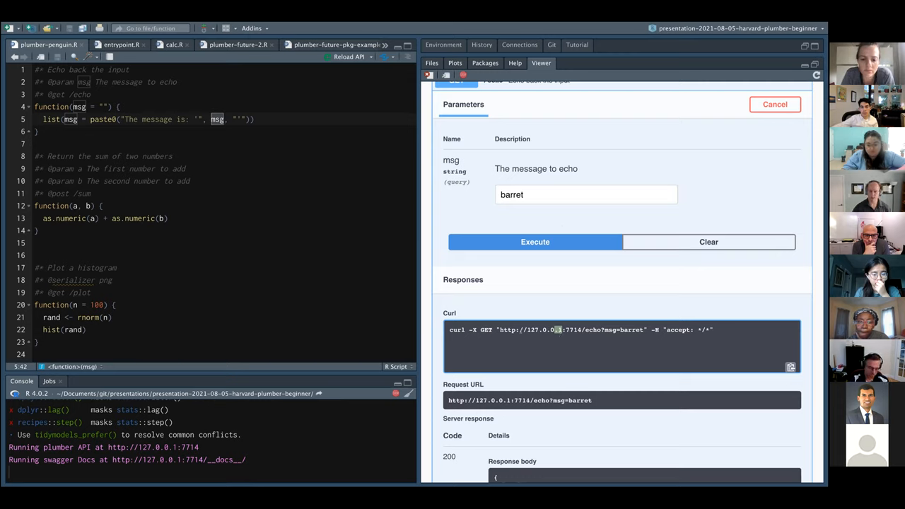
double_click(560, 331)
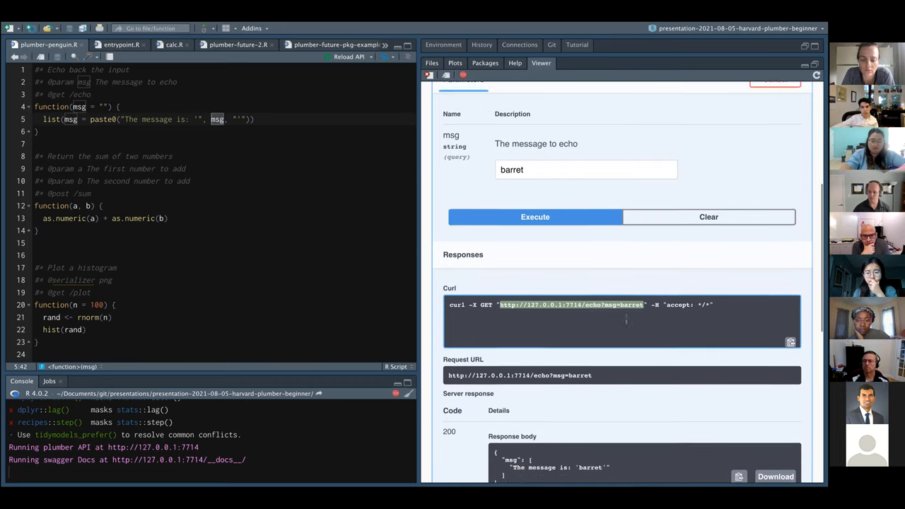
scroll("down", 3)
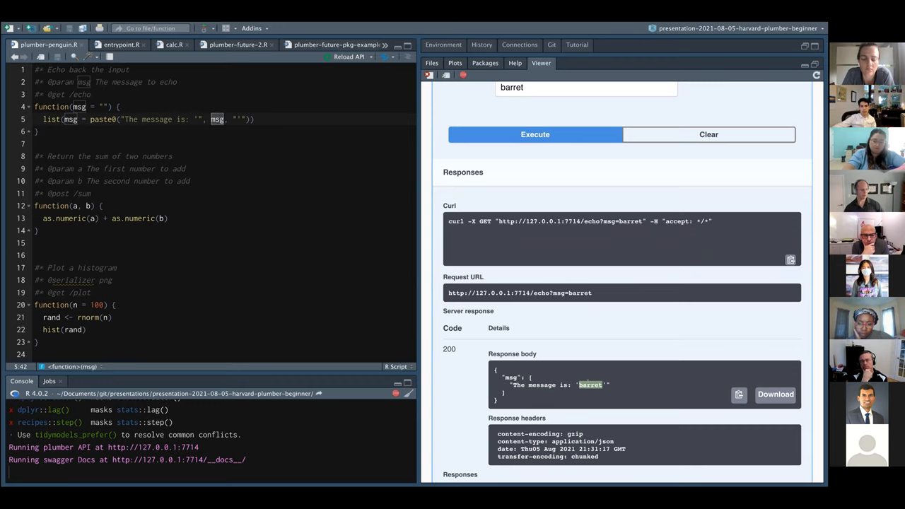
scroll("down", 3)
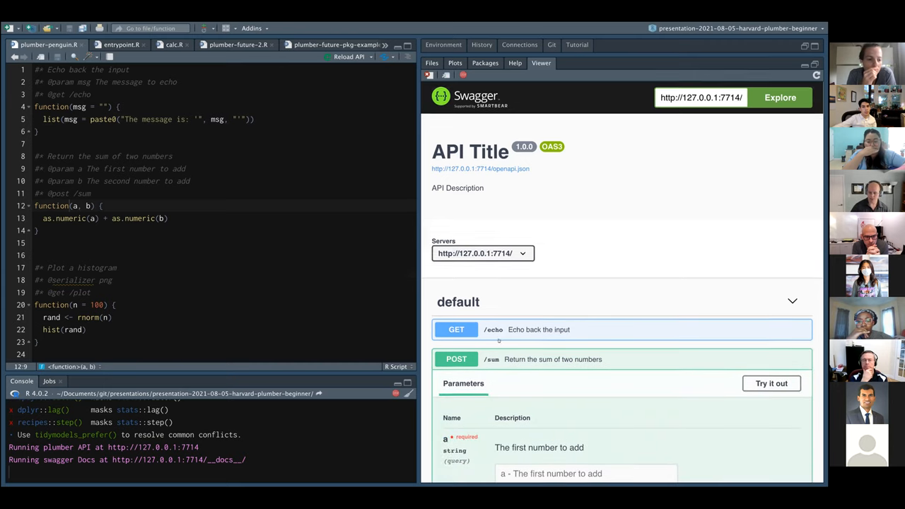
- Call POST /sum with a=3 and b=4, getting a response body of 7
scroll("down", 3)
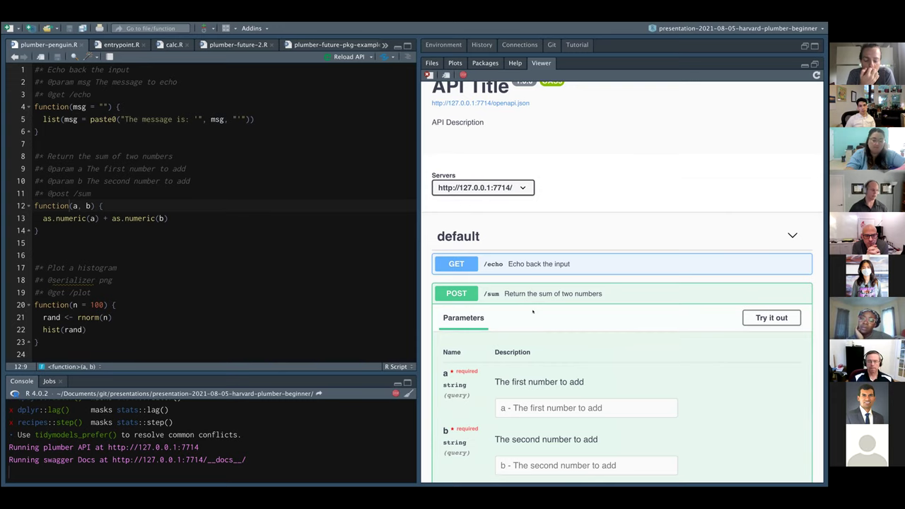
scroll("down", 3)
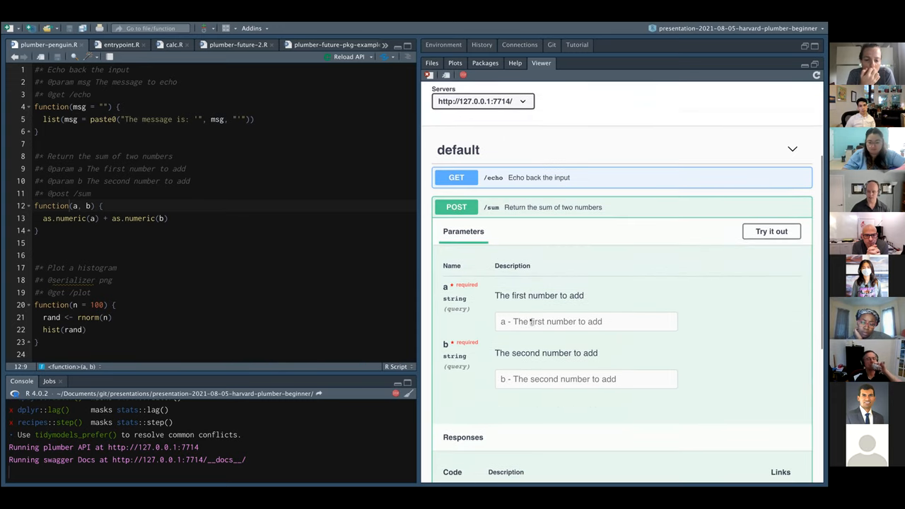
left_click(771, 231)
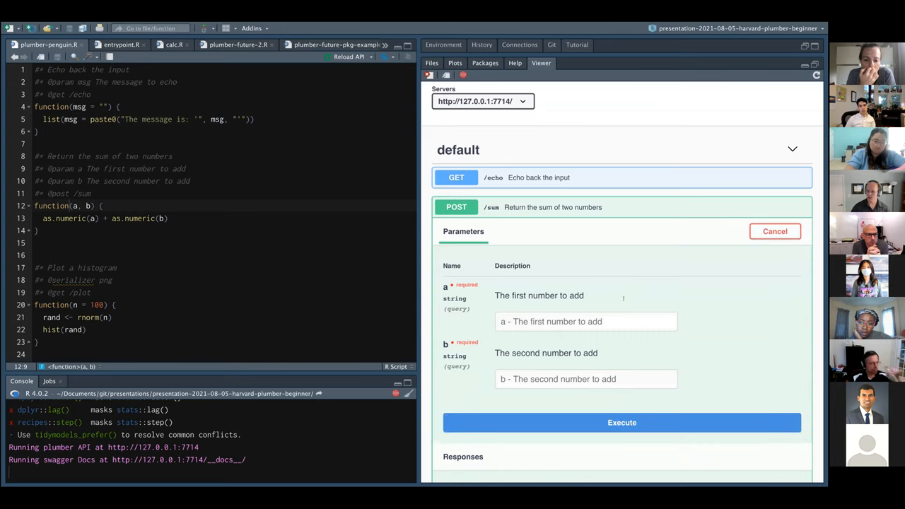
left_click(586, 321)
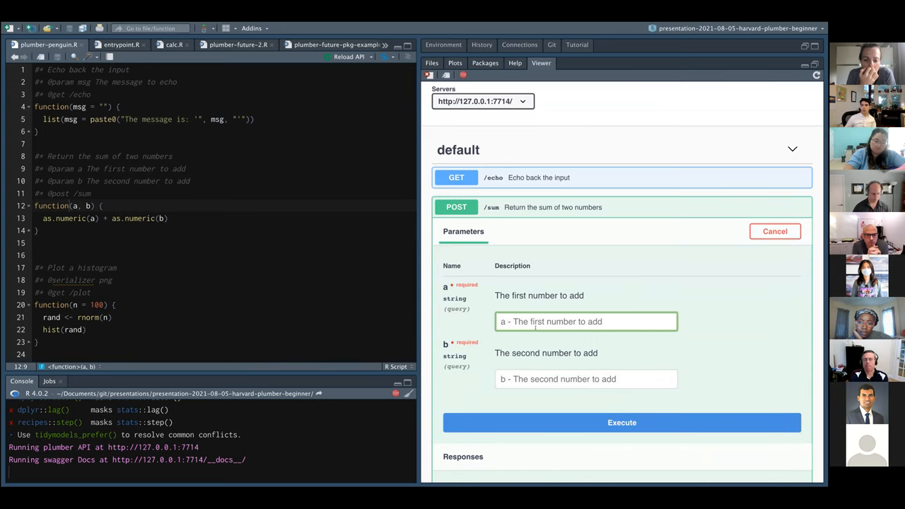
type("4")
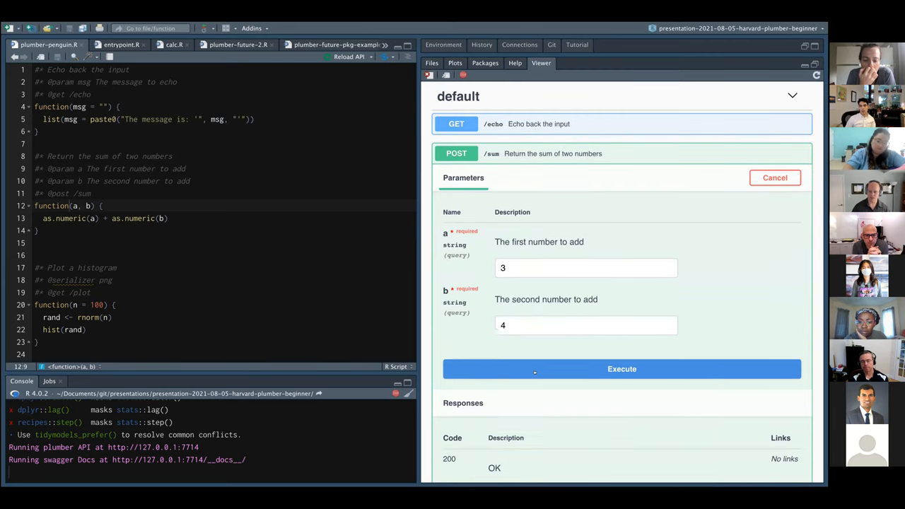
left_click(622, 369)
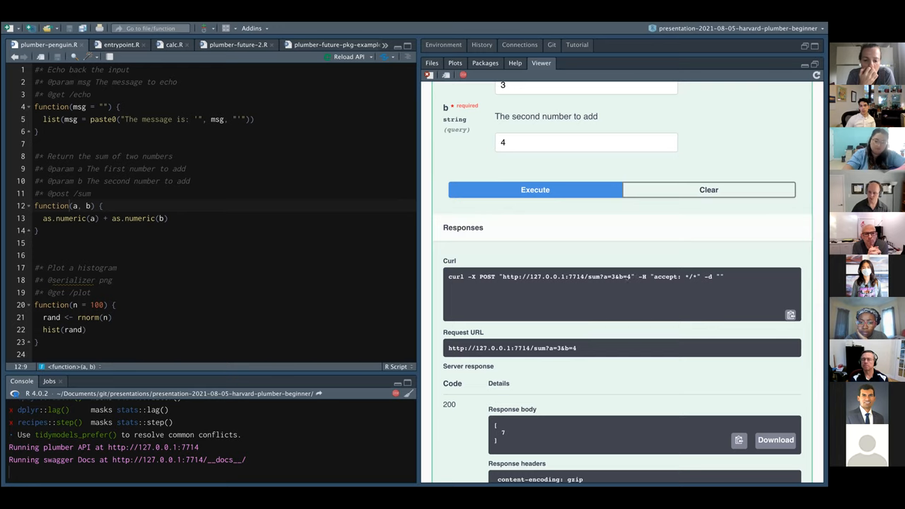
scroll("down", 3)
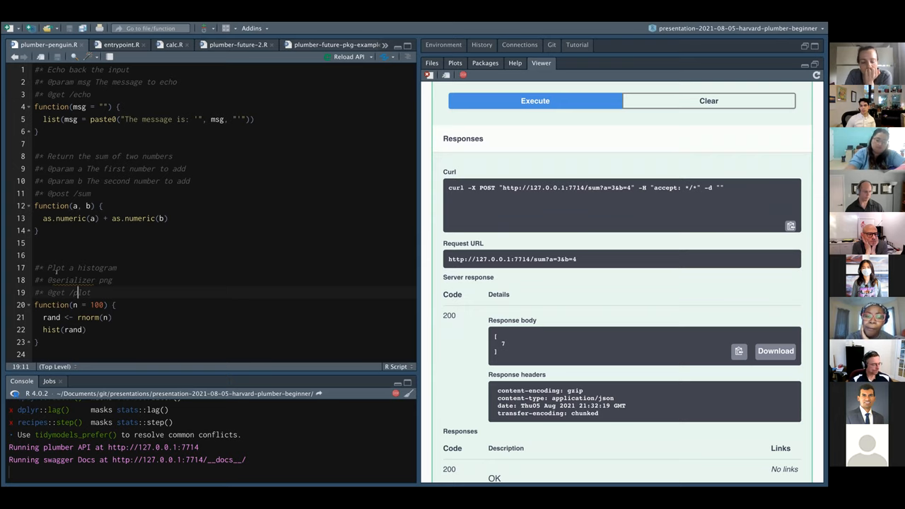
- Run the plot function body with n = 100 to draw a histogram of random normals
scroll("down", 3)
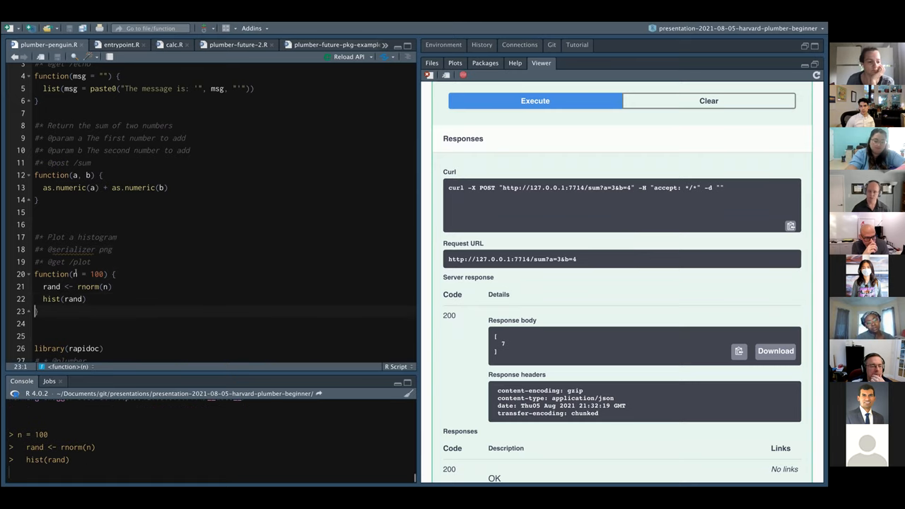
left_click(456, 63)
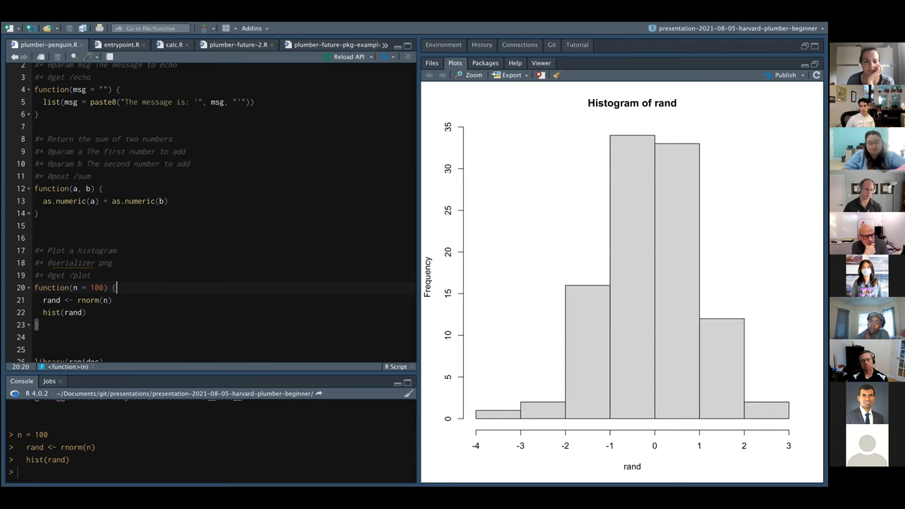
scroll("down", 3)
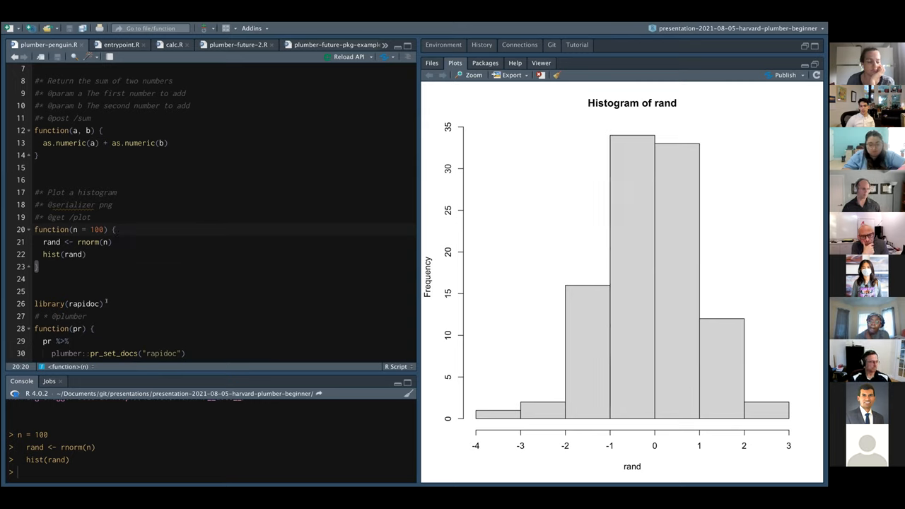
double_click(71, 204)
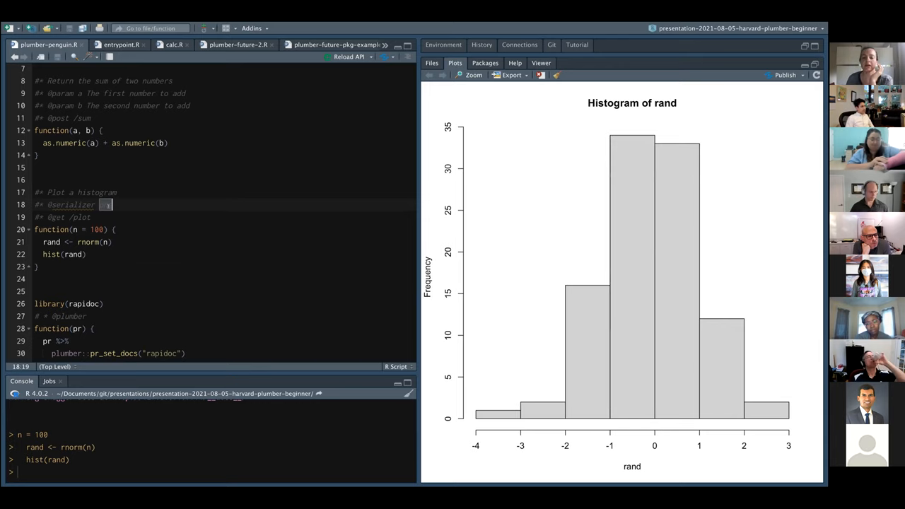
type("png")
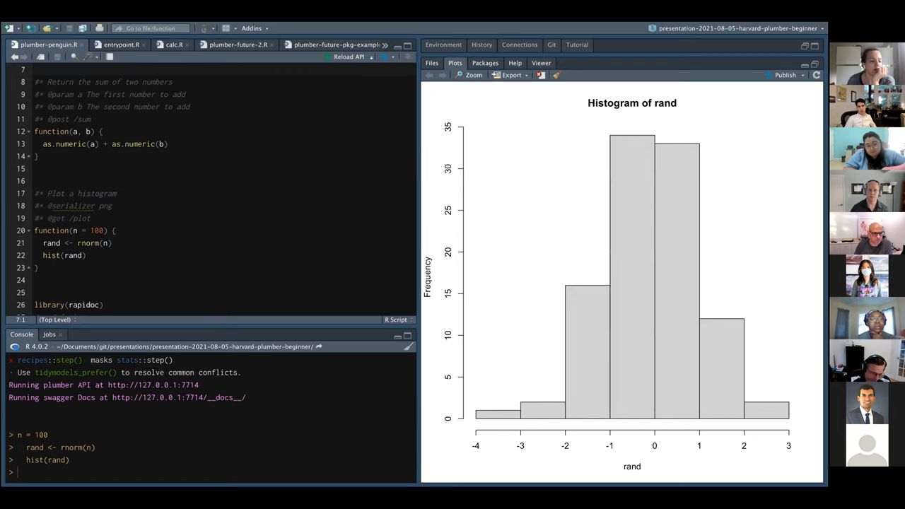
- Relaunch the penguin API and send 'barret' to GET /echo
type("rand <- rnorm(n)")
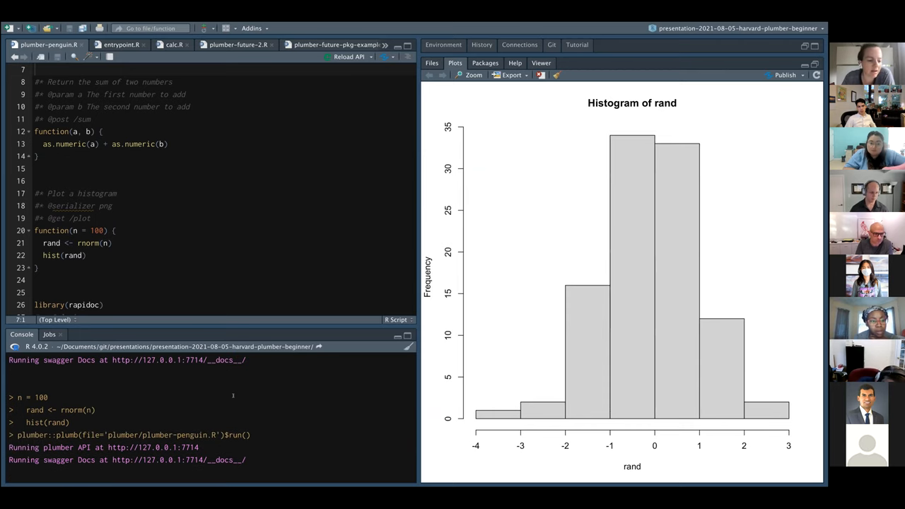
left_click(540, 63)
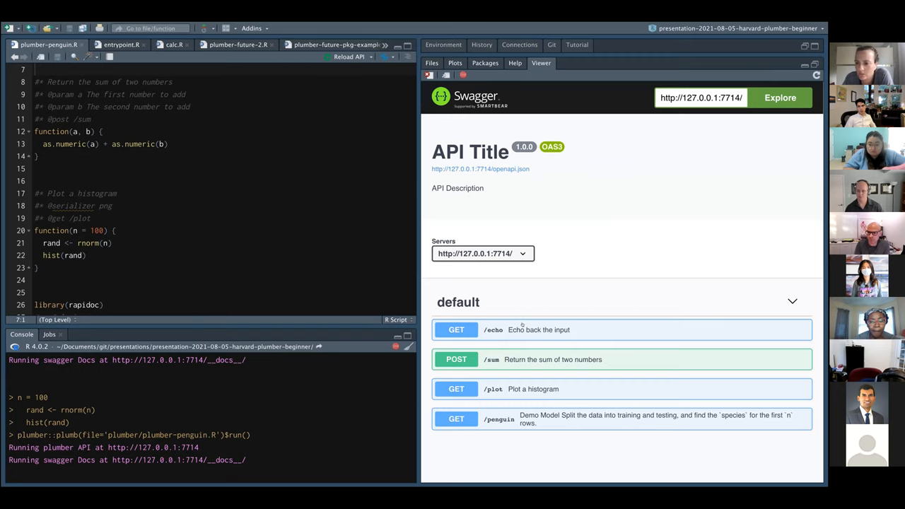
left_click(520, 329)
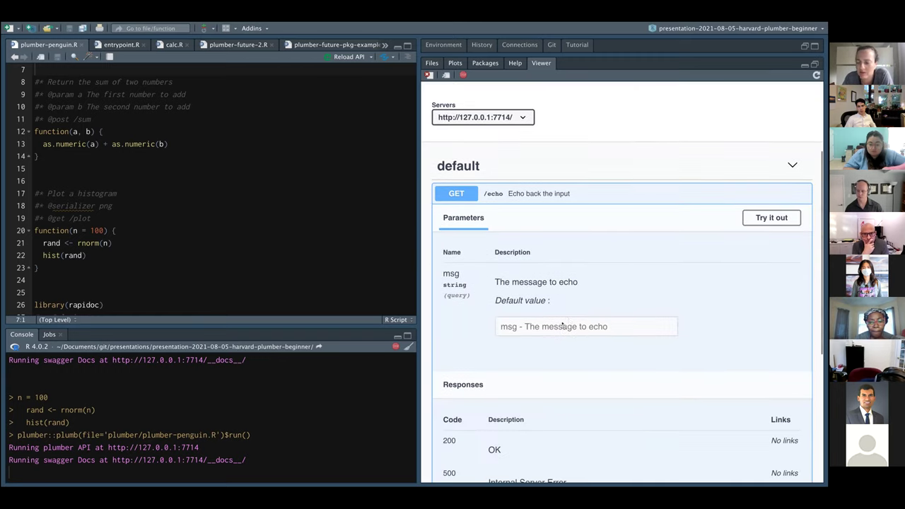
left_click(771, 217)
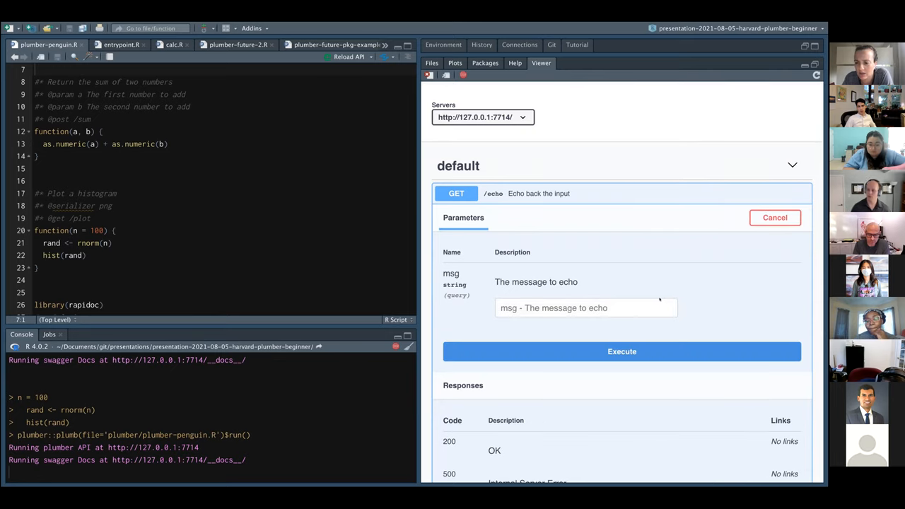
type("barret")
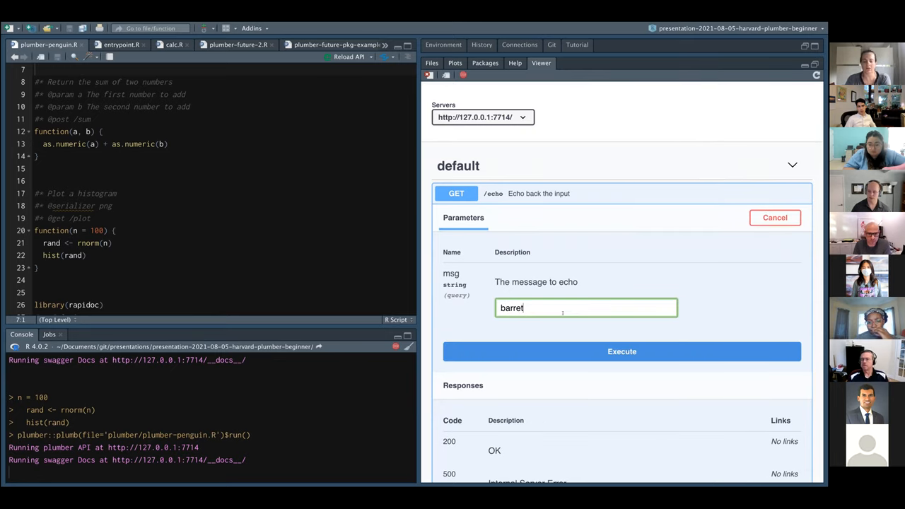
left_click(622, 351)
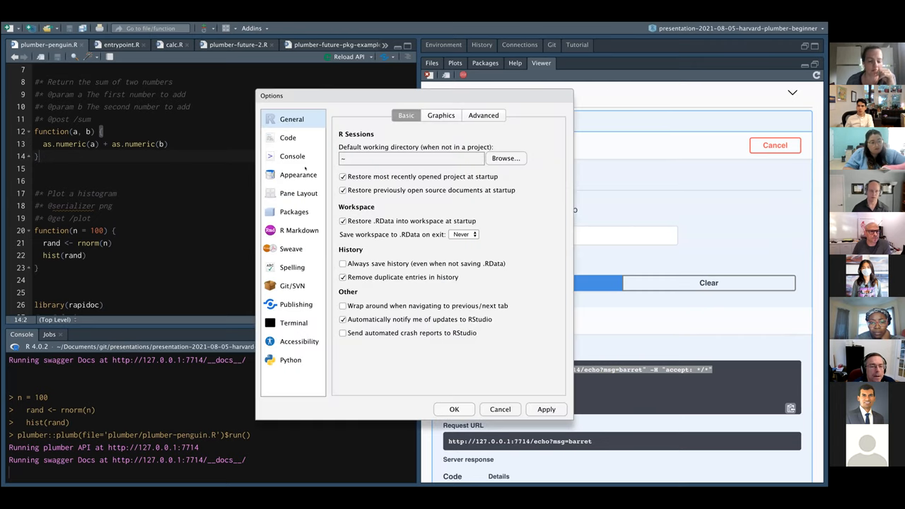
- Open Tools > Global Options and browse the General settings
left_click(291, 193)
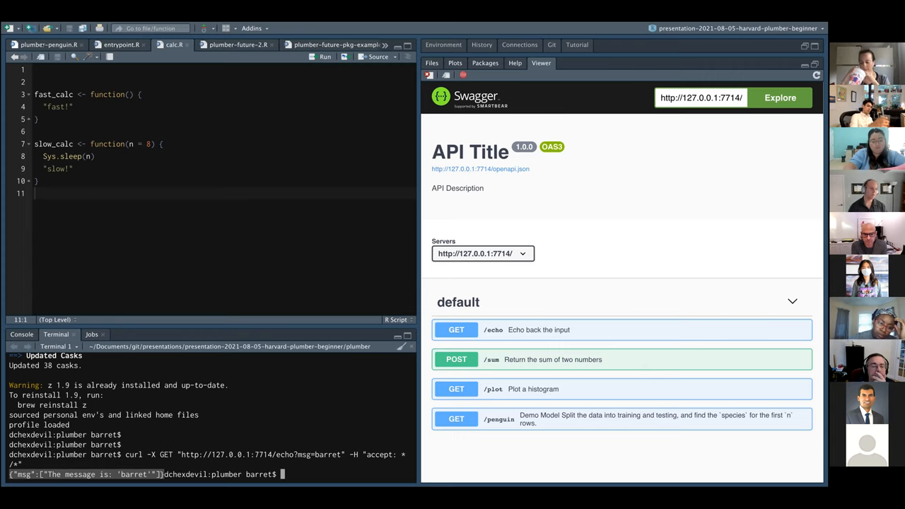
- Return to the Console and scroll the Swagger docs to the GET /plot endpoint
left_click(43, 47)
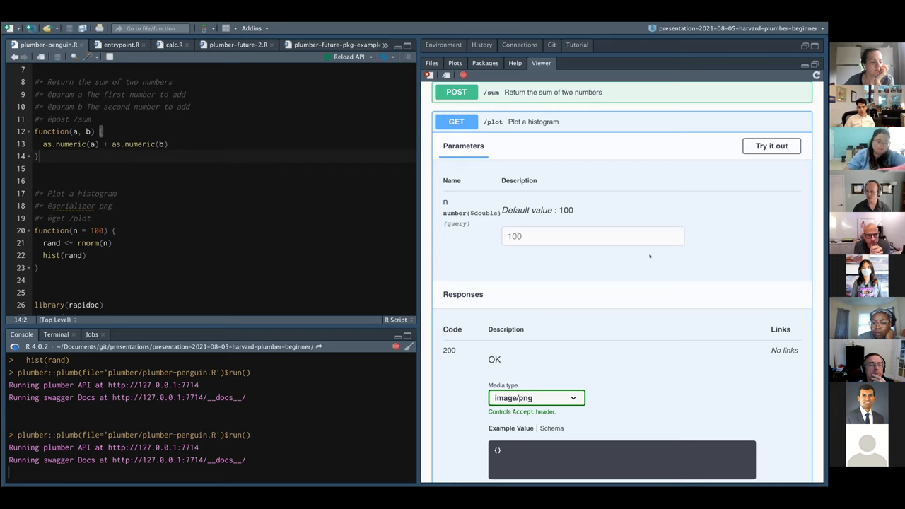
scroll("down", 3)
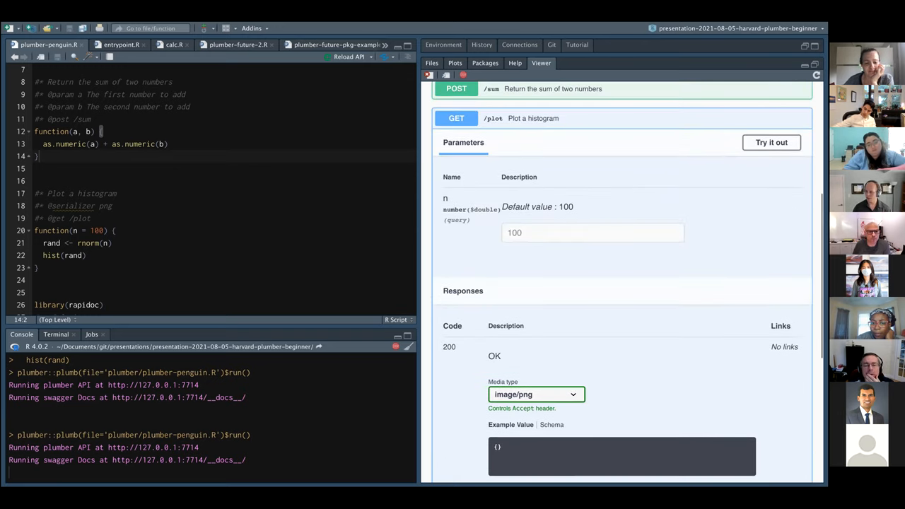
- Execute GET /plot with n = 100 and scroll to the returned png histogram
left_click(772, 142)
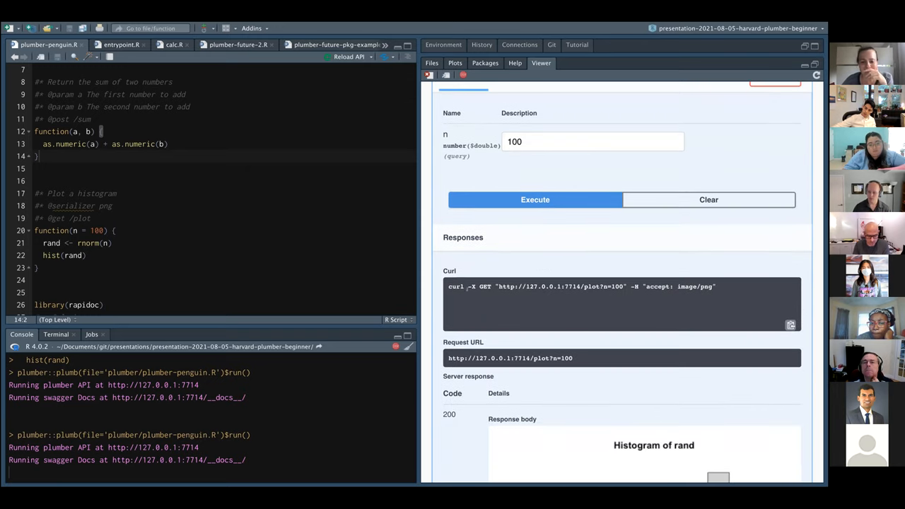
scroll("down", 3)
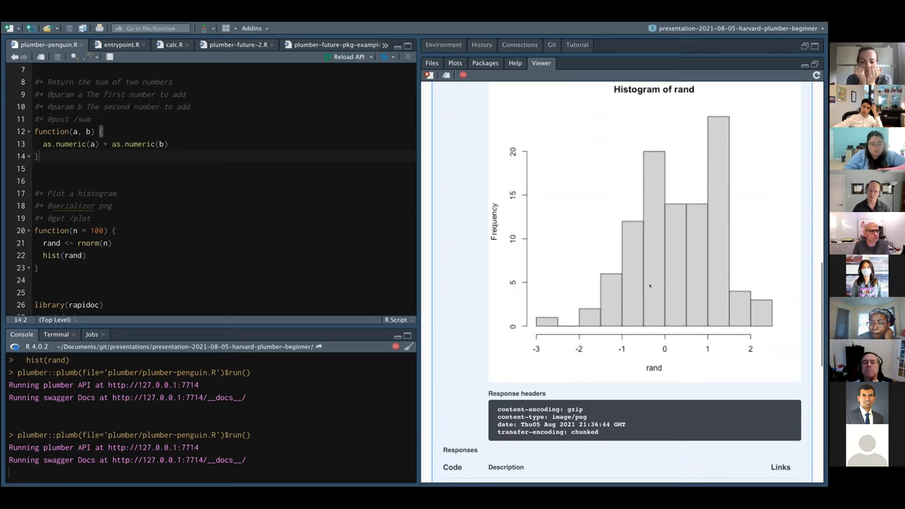
scroll("down", 3)
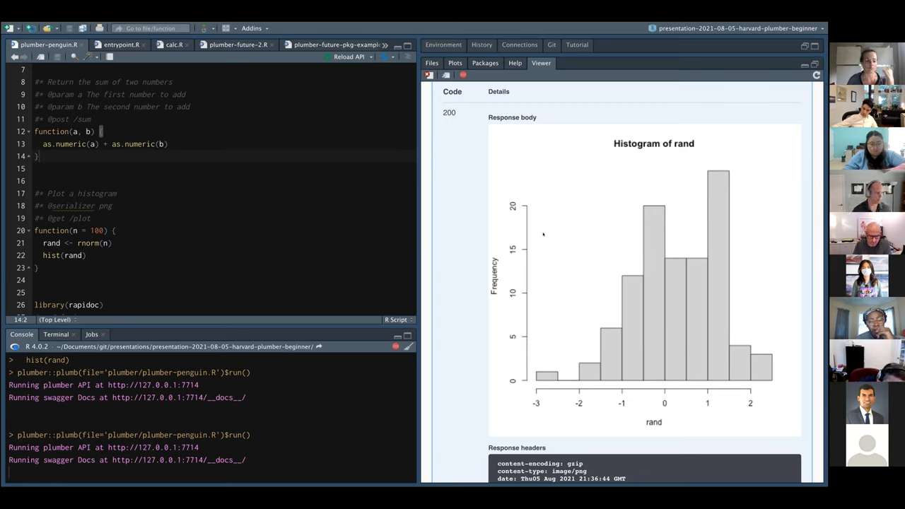
mouse_move(347, 184)
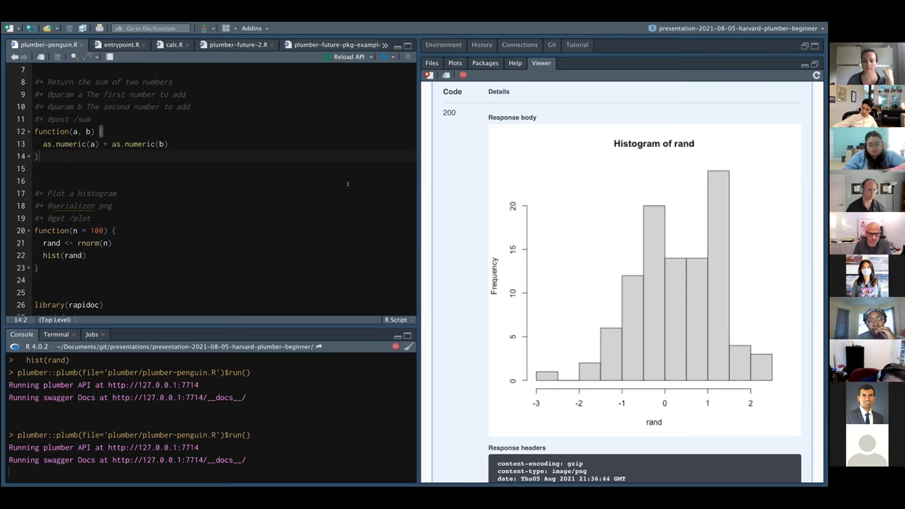
scroll("down", 3)
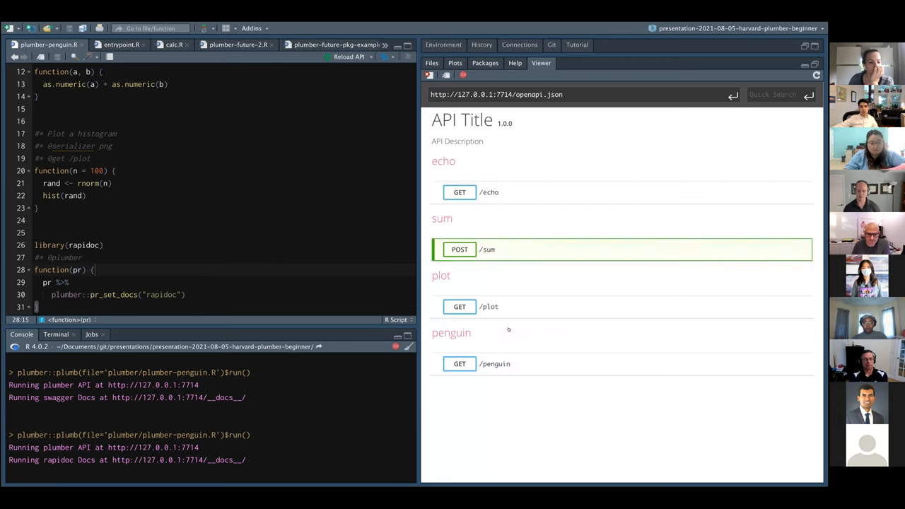
- Expand GET /echo in RapiDoc and send msg 'example', getting "The message is: 'example'"
left_click(459, 192)
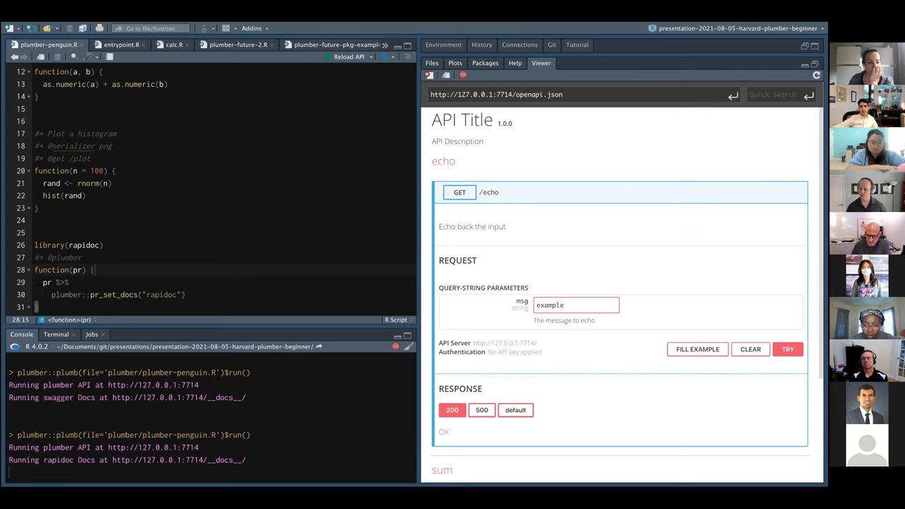
left_click(788, 349)
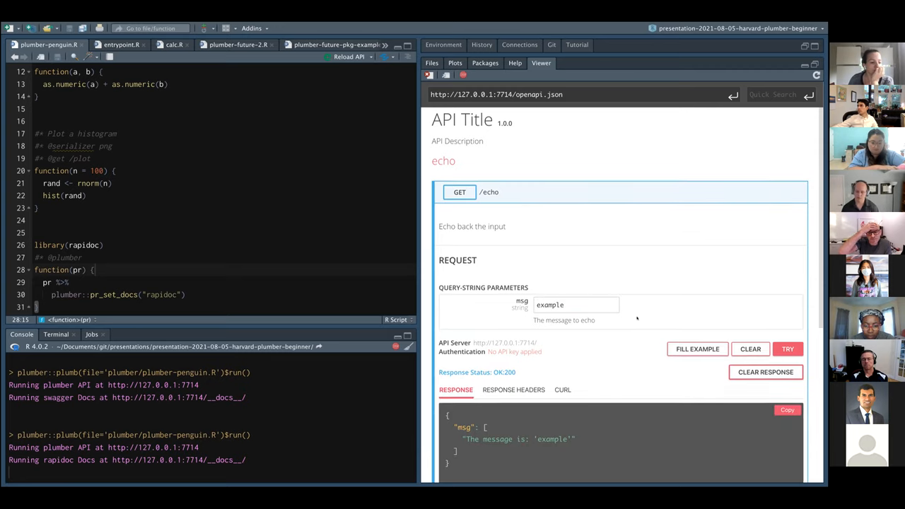
scroll("down", 3)
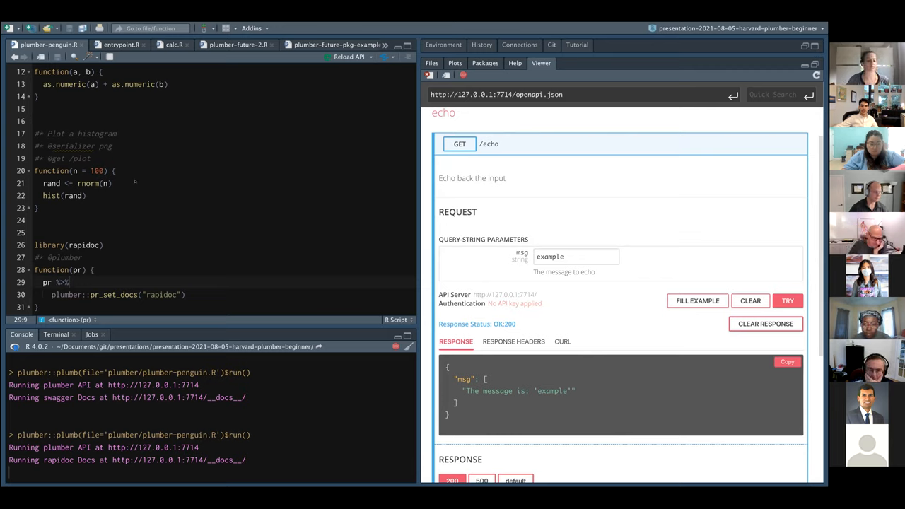
- Show the echo response headers: content-type application/json with gzip encoding
scroll("down", 3)
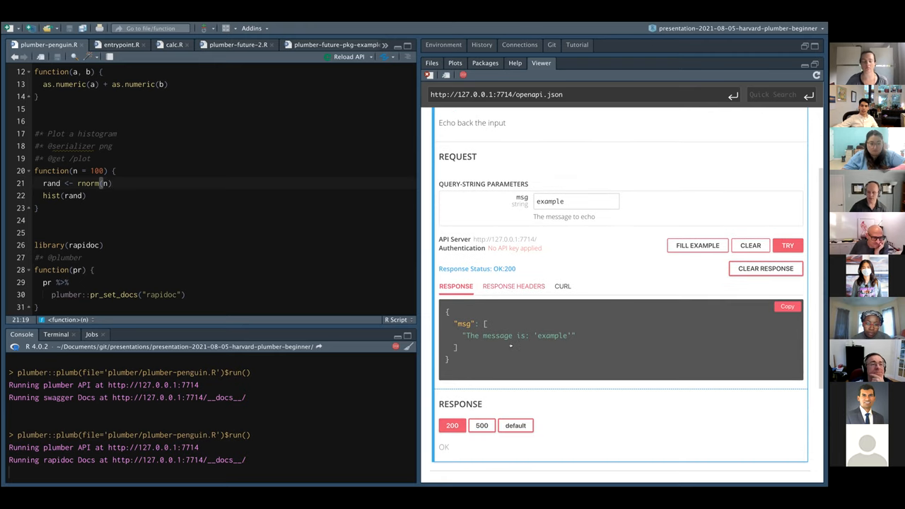
left_click(513, 287)
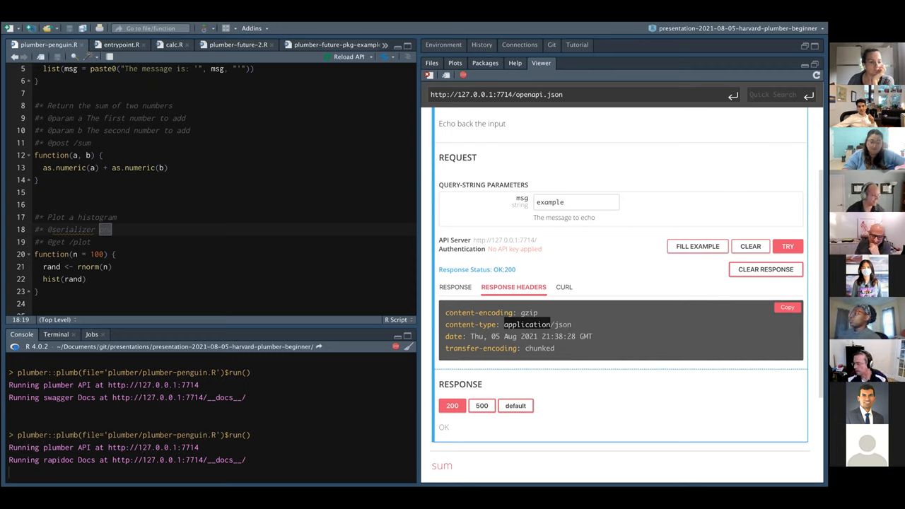
scroll("down", 3)
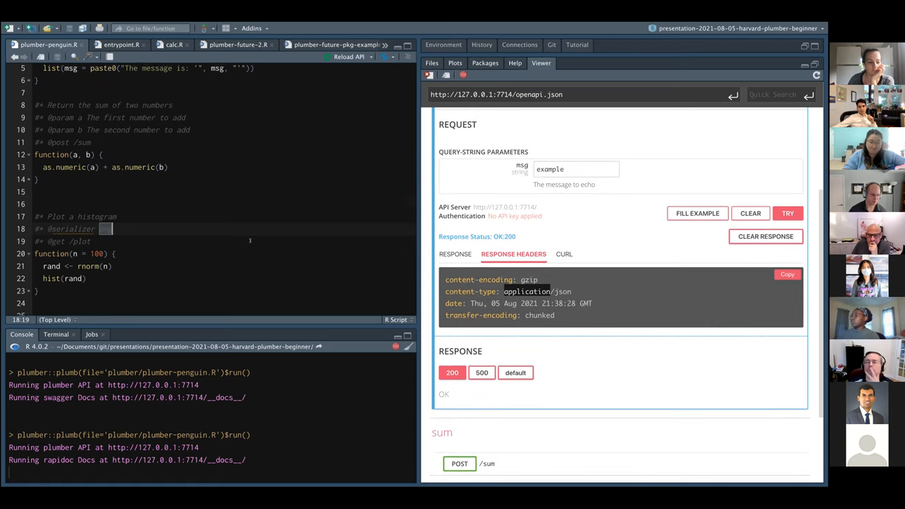
scroll("down", 3)
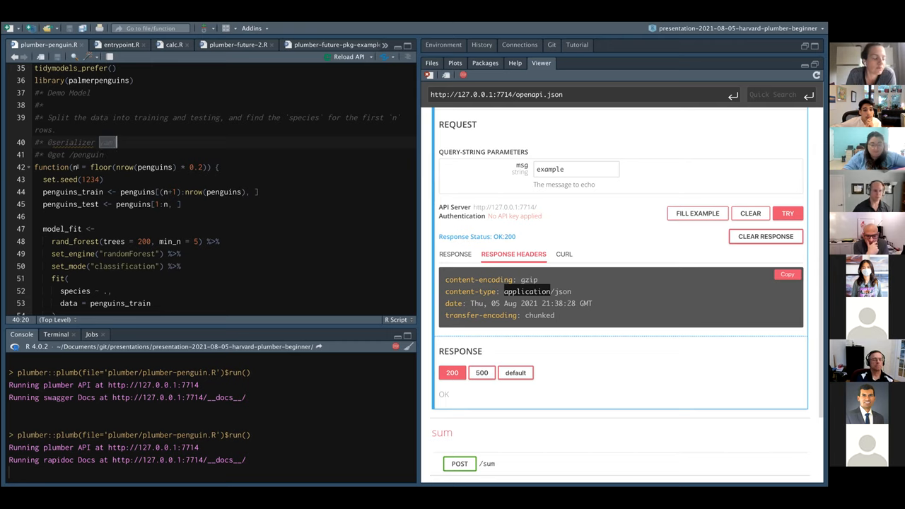
scroll("down", 3)
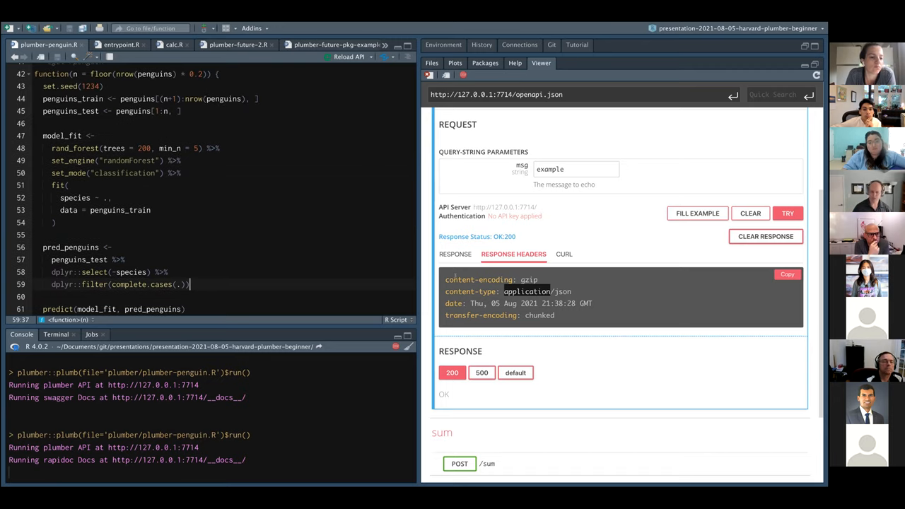
scroll("down", 3)
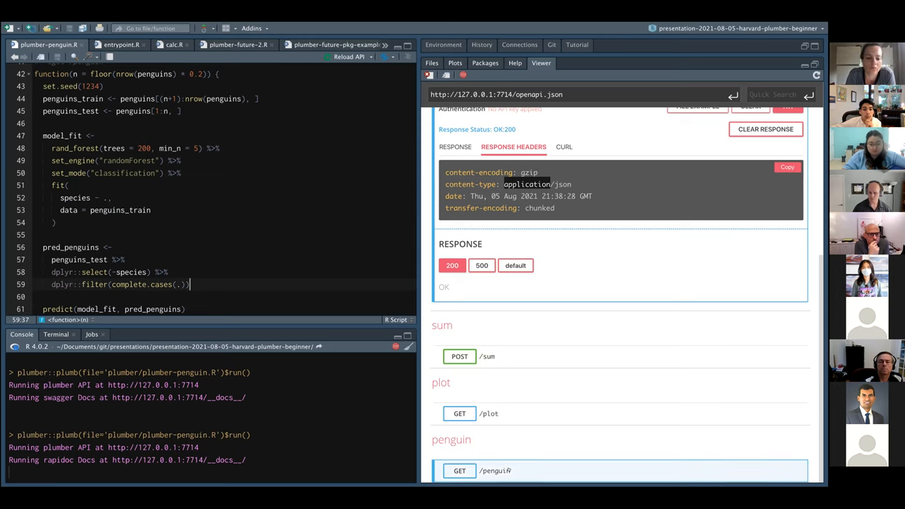
- Call GET /penguin with n = 45, get the 500 non-numeric error, and view its curl
left_click(458, 470)
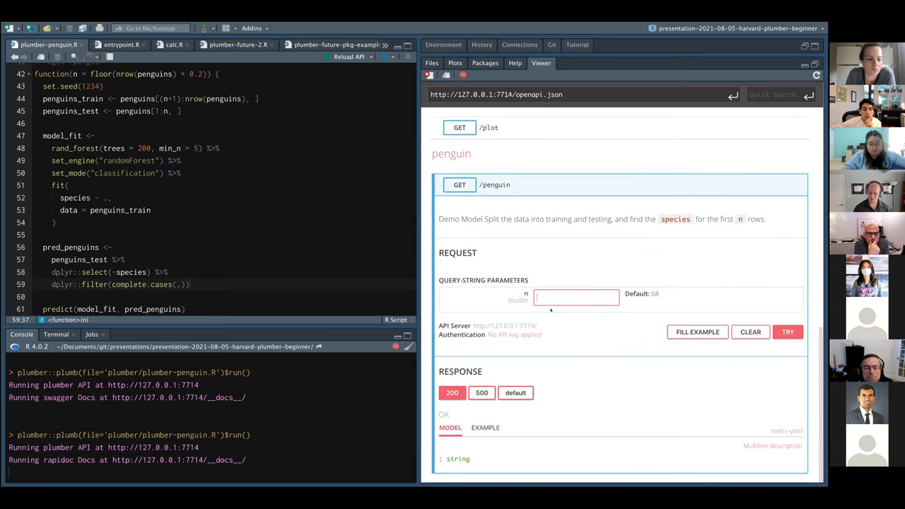
type("45")
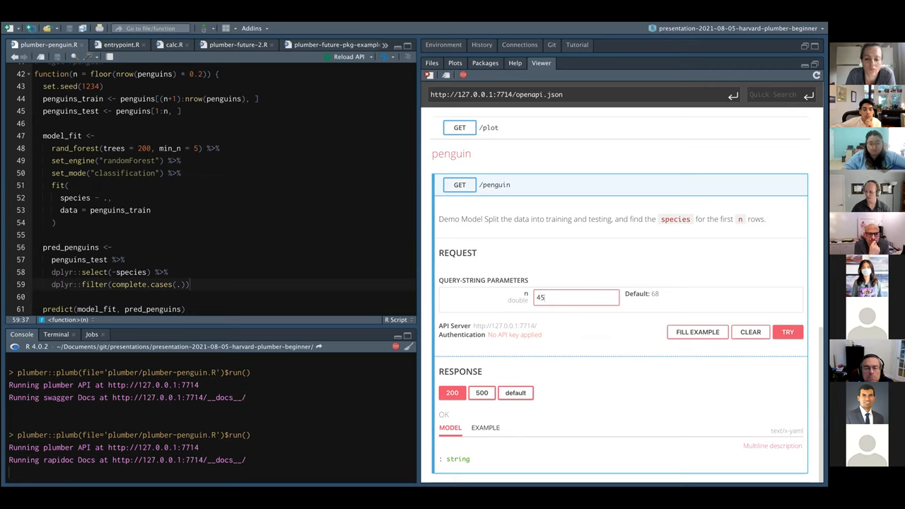
left_click(787, 332)
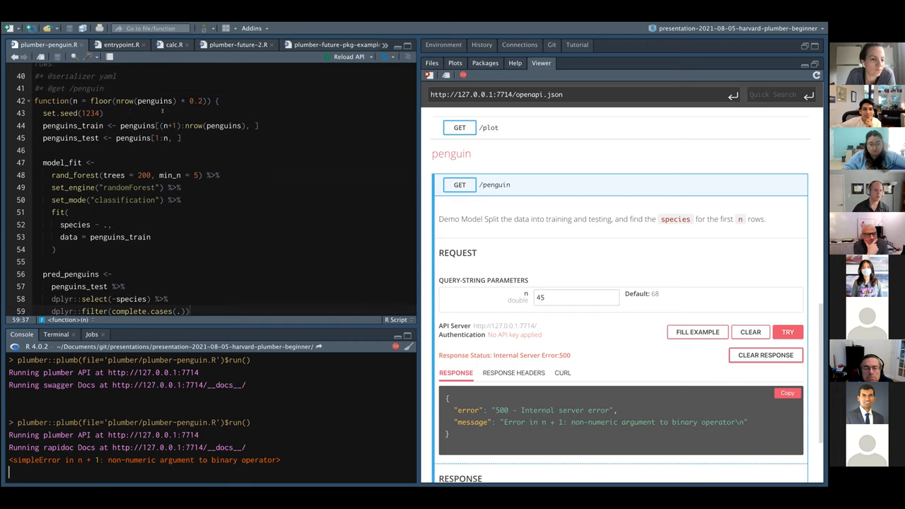
scroll("down", 3)
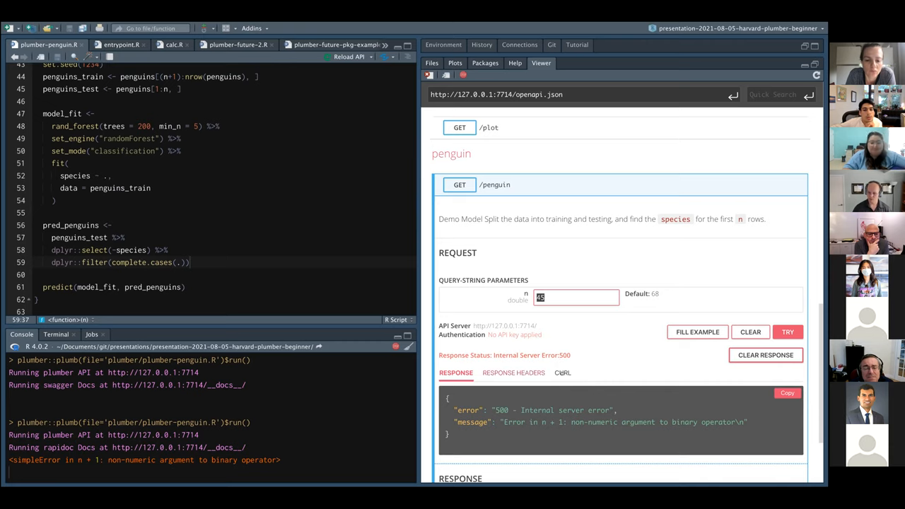
left_click(562, 372)
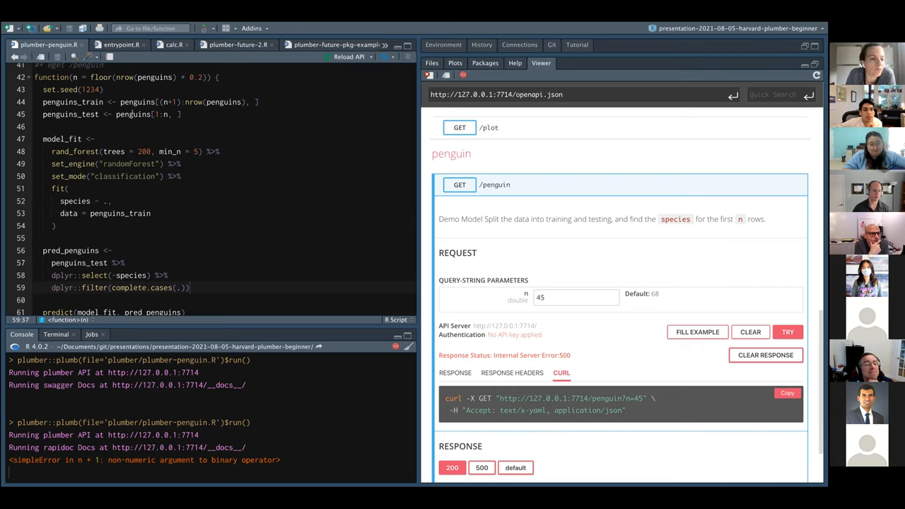
mouse_move(221, 178)
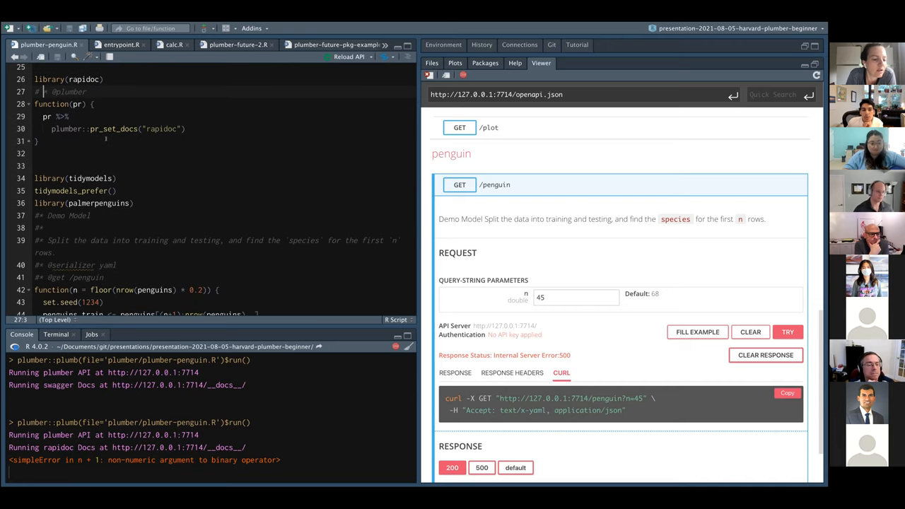
- In Swagger, enable Try it out on GET /penguin and edit the n value
scroll("down", 3)
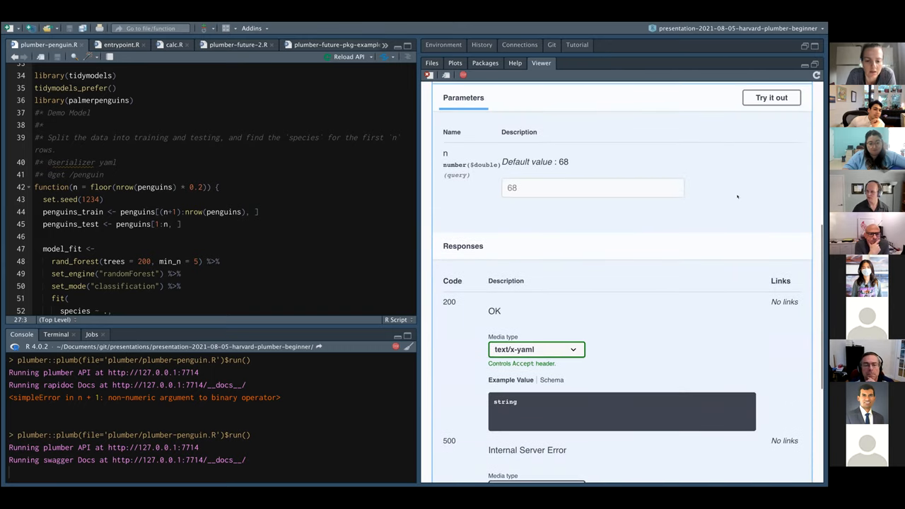
left_click(771, 97)
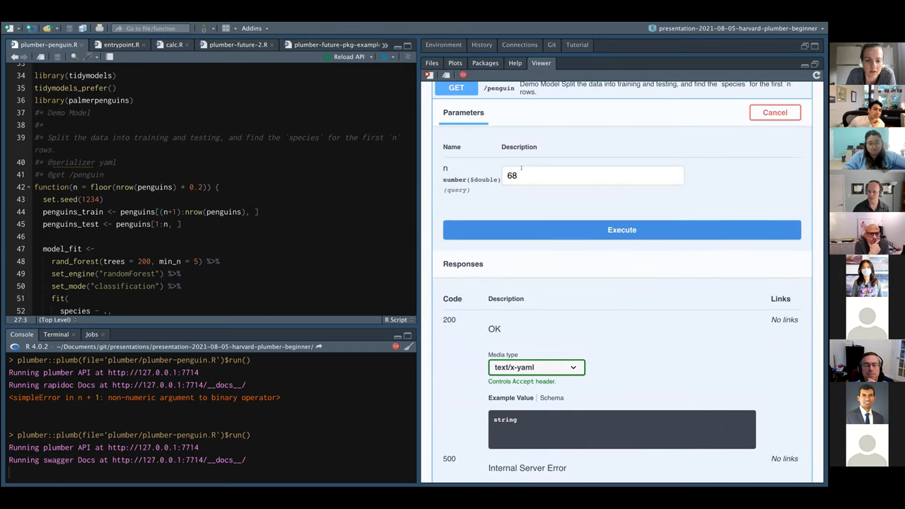
left_click(593, 176)
type("brow")
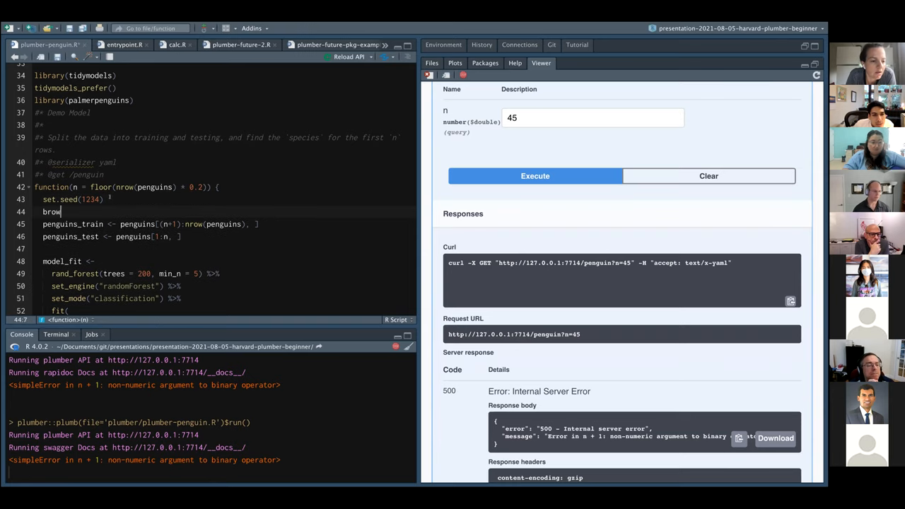
- Add a print(n) line to the penguin function and retry n in Swagger
key("ctrl+Backspace")
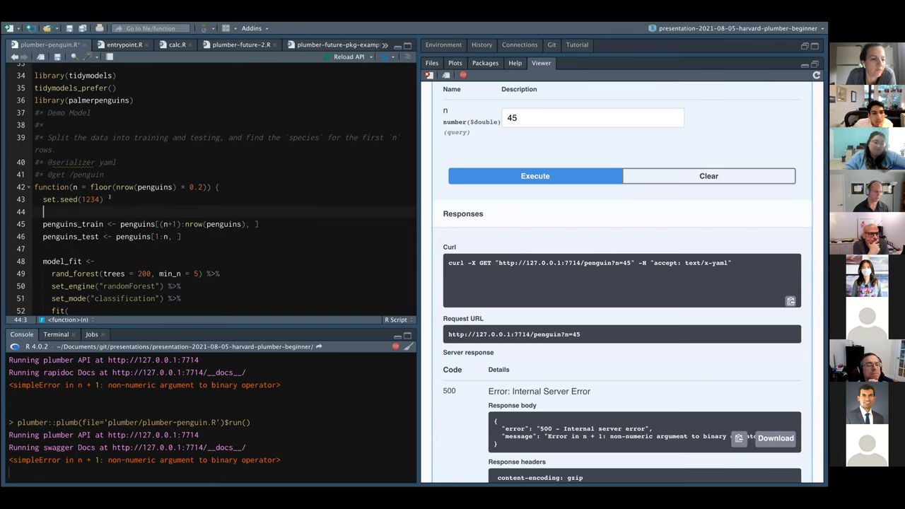
type("print(n)")
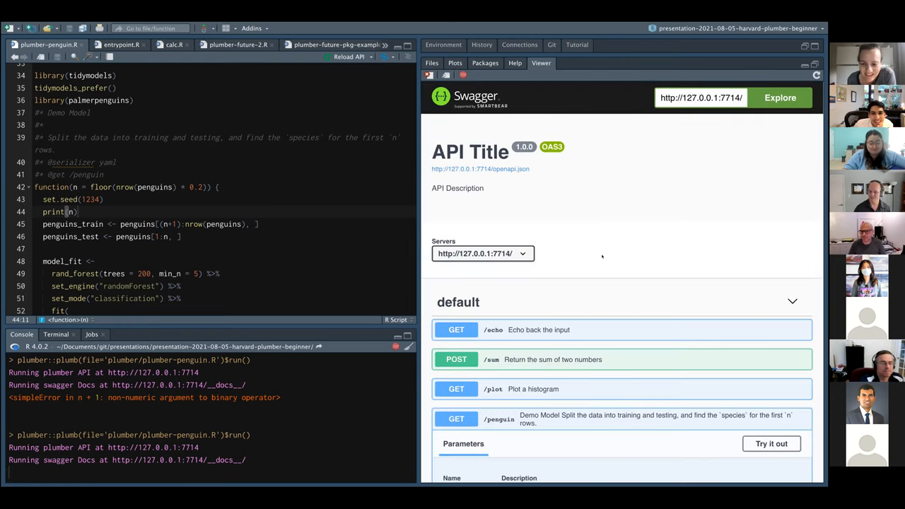
scroll("down", 3)
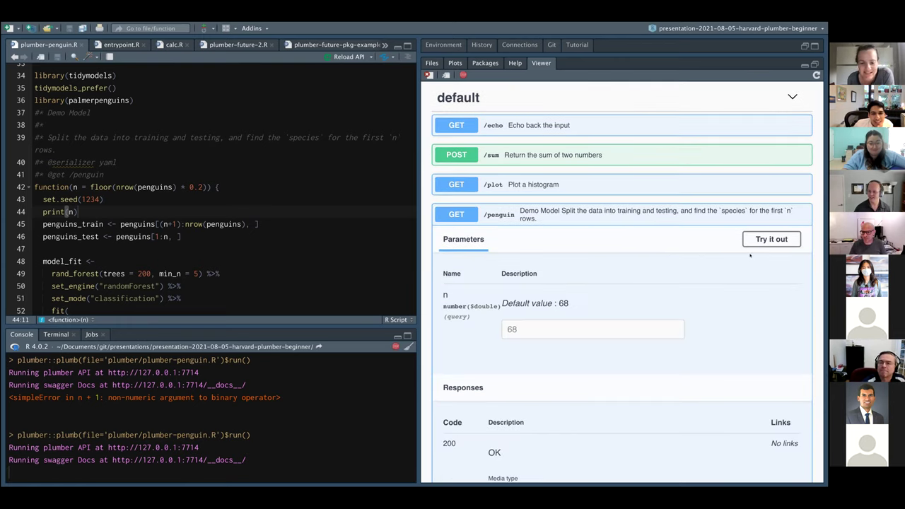
left_click(771, 239)
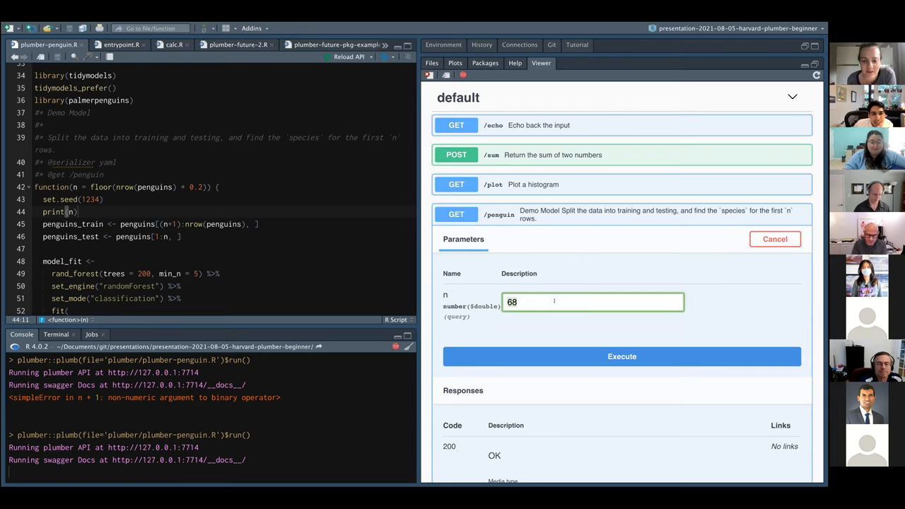
left_click(621, 356)
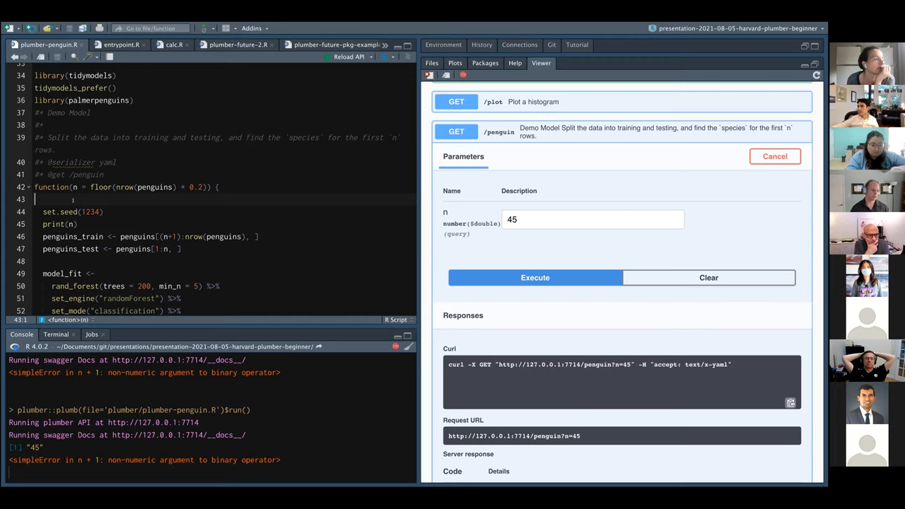
- Add n <- as.numeric(n), then clamp n between 1 and nrow(penguins) with min/max
type("n <-")
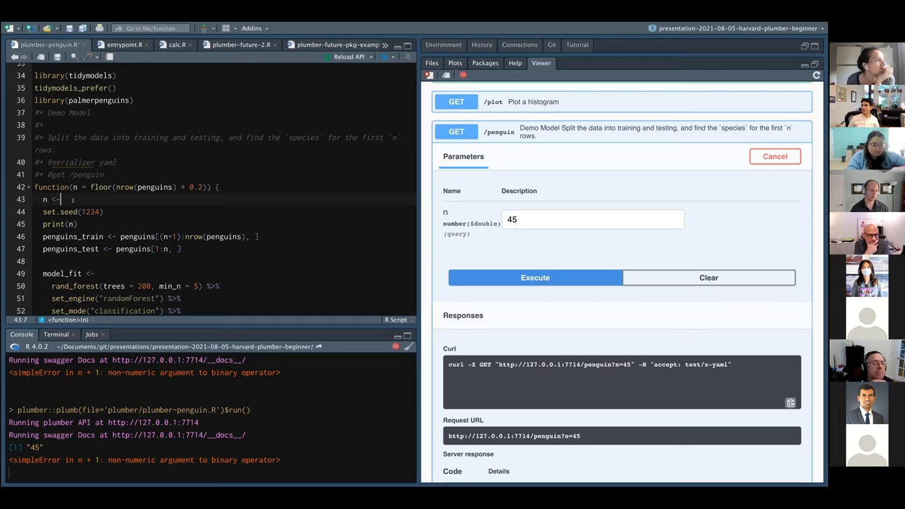
type("as.numeric(n")
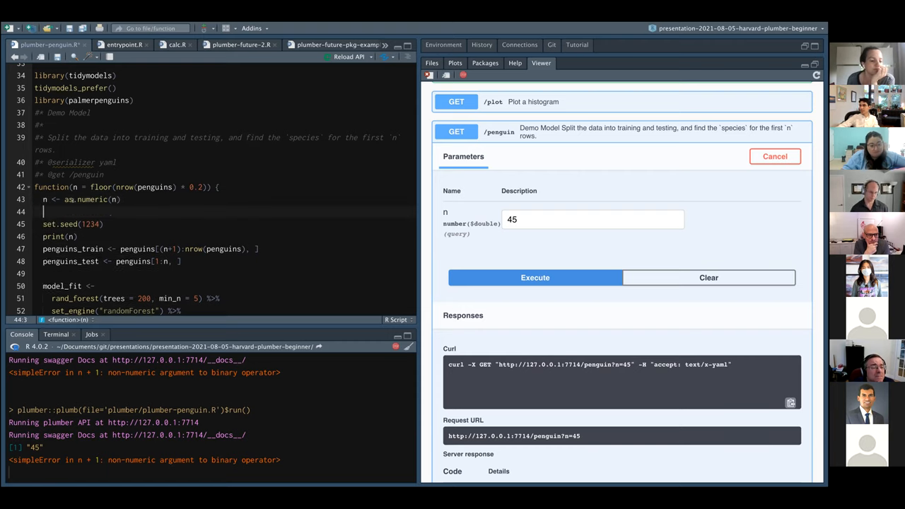
type("n <")
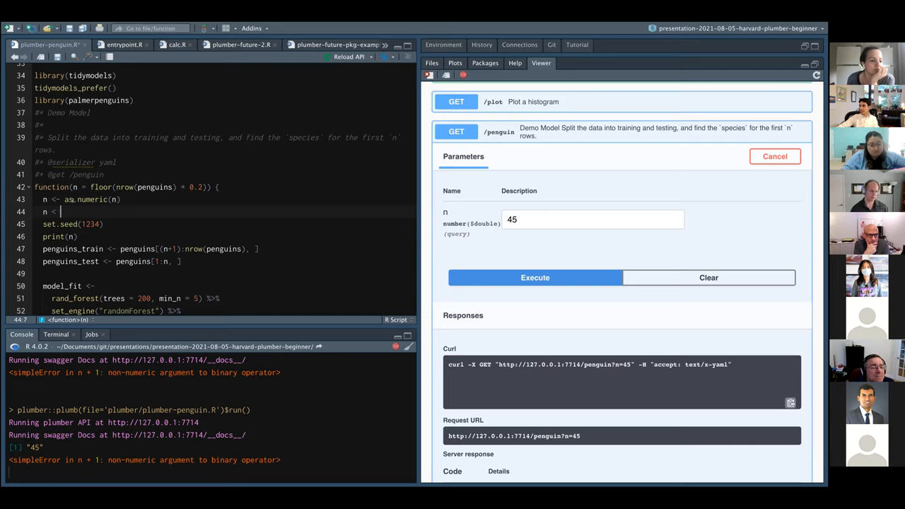
type("min")
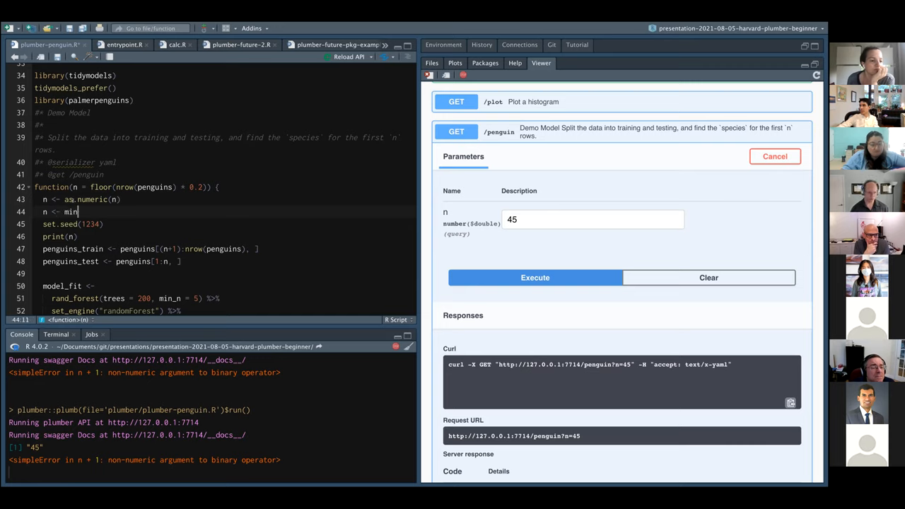
type("(")
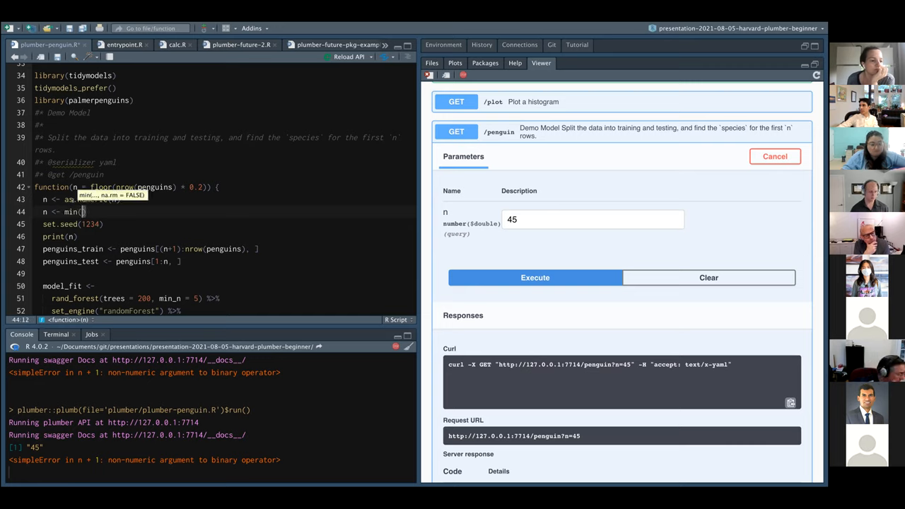
type("nrow")
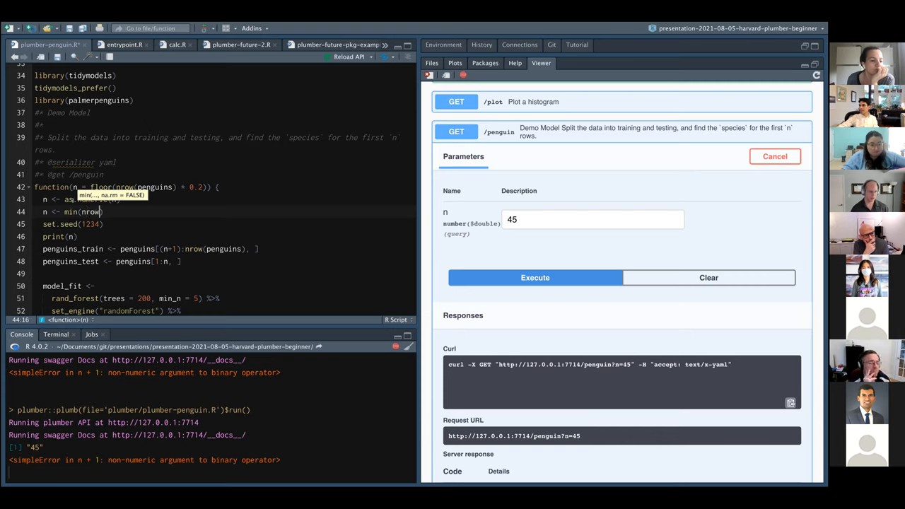
type("penguins")
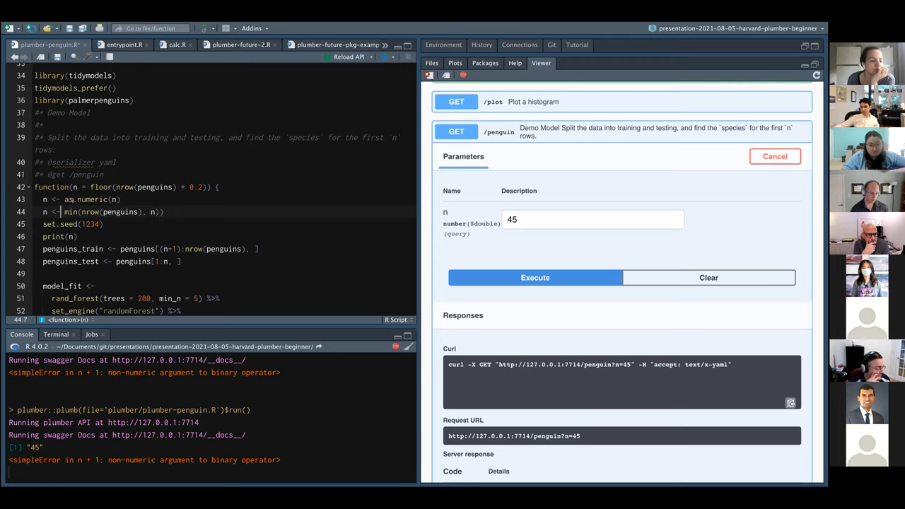
type("c(")
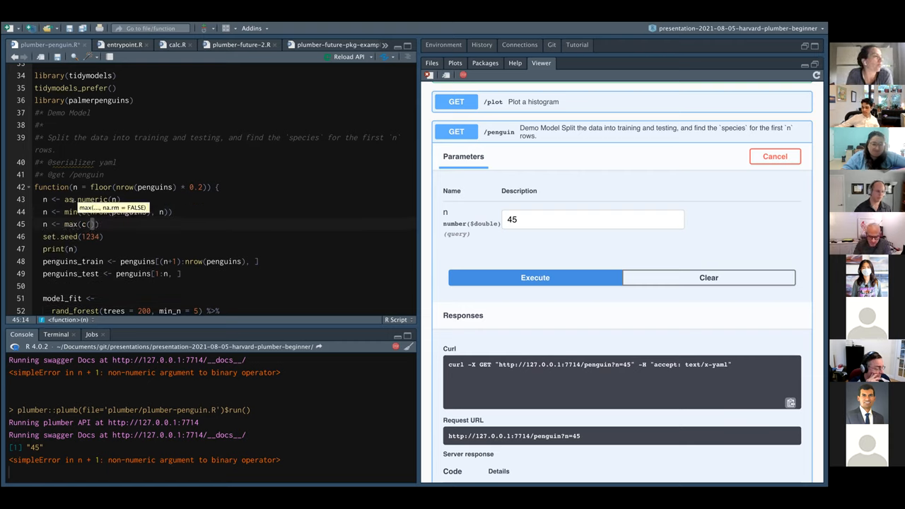
type("n,")
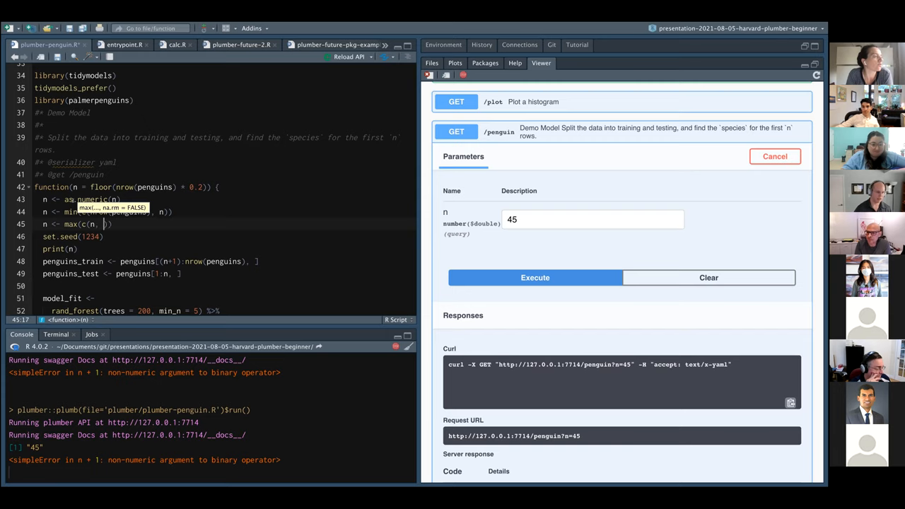
type("1")
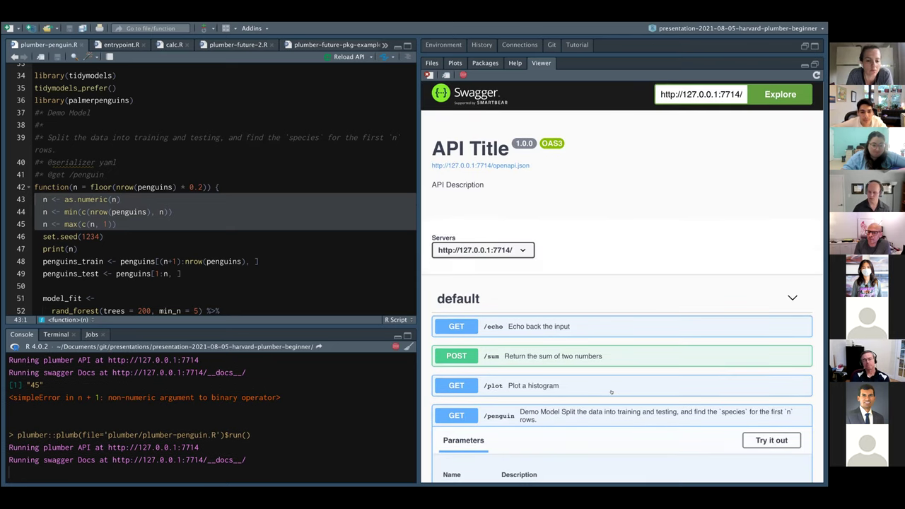
- Send n = 45 to GET /penguin in Swagger and inspect the Chinstrap prediction in the response
left_click(772, 439)
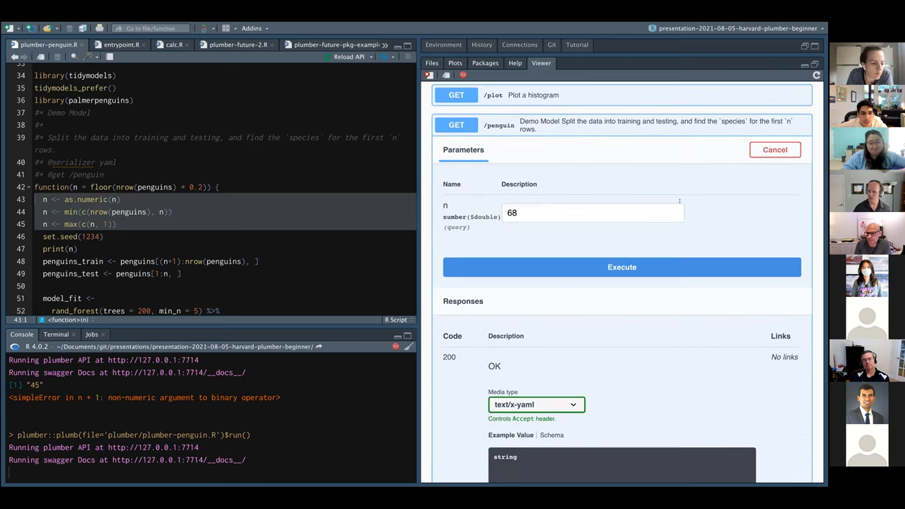
type("45")
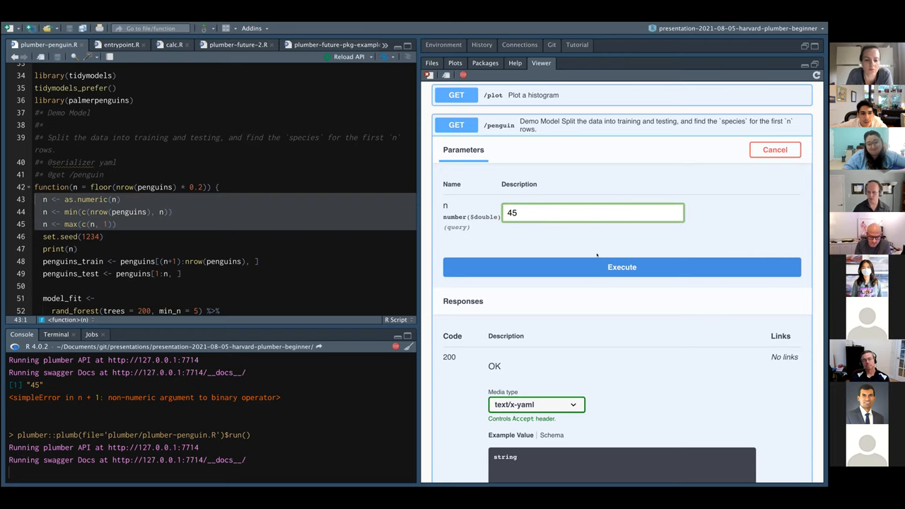
left_click(621, 267)
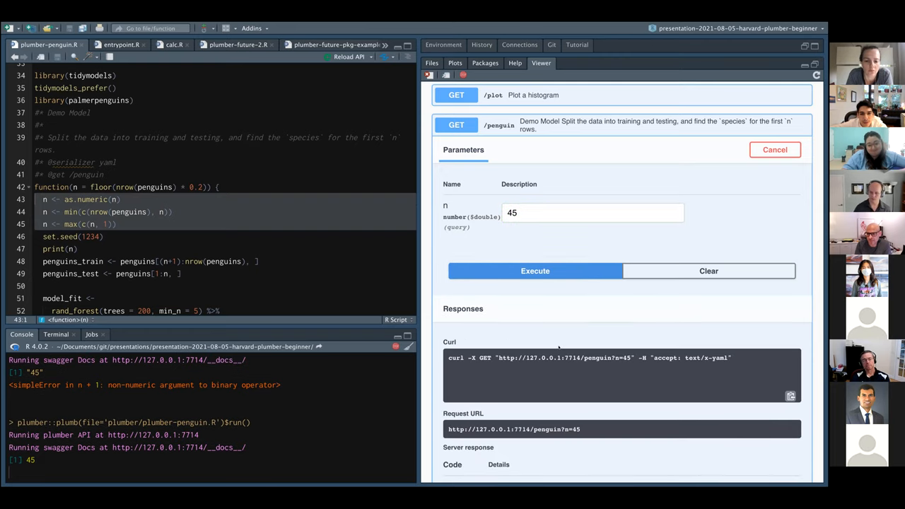
left_click(535, 271)
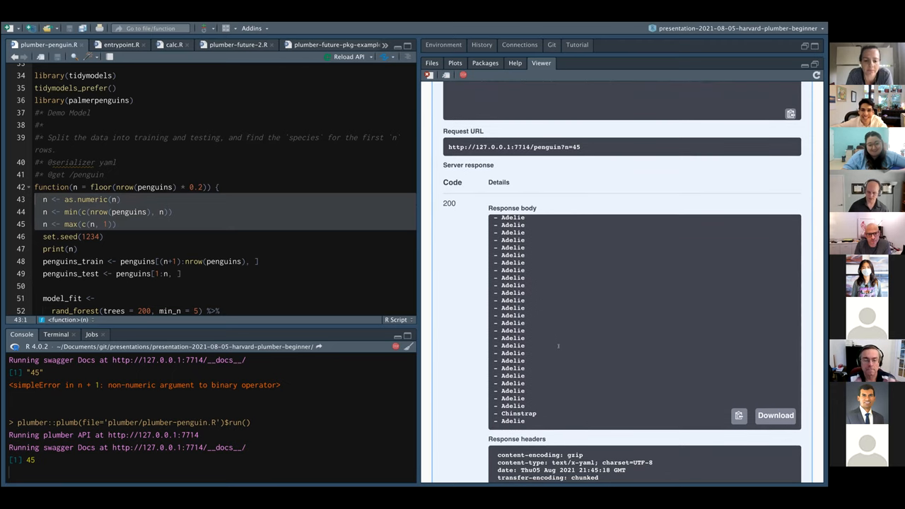
double_click(518, 413)
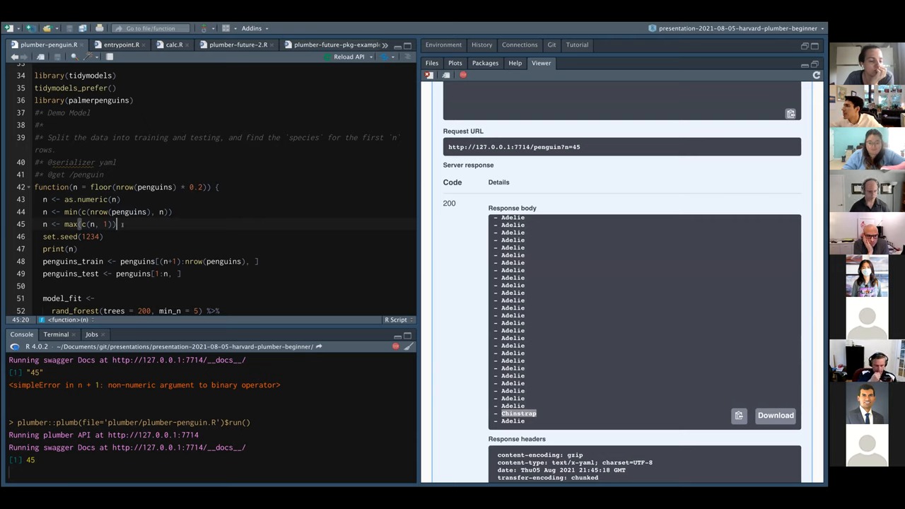
scroll("down", 3)
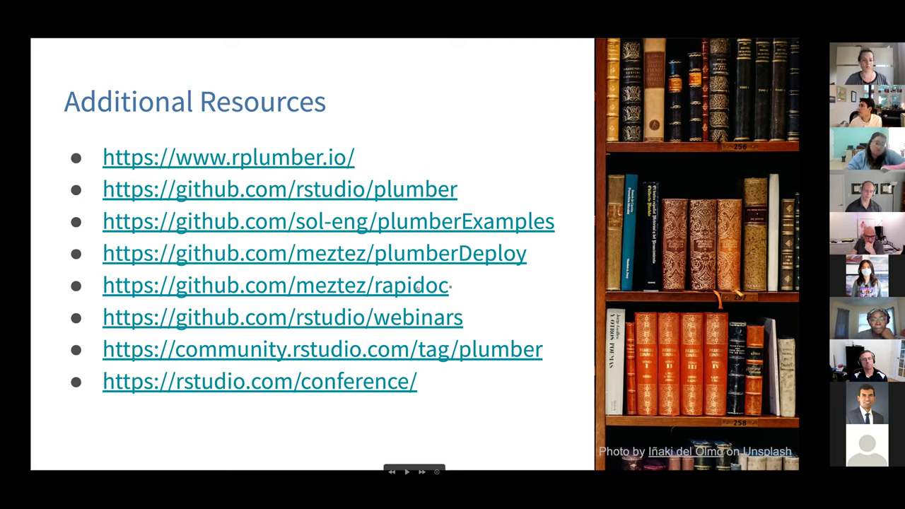
mouse_move(461, 288)
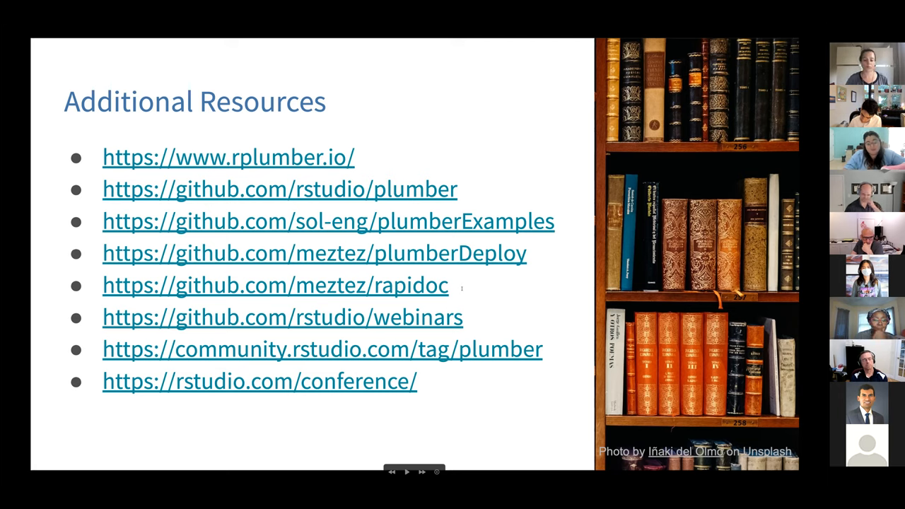
mouse_move(463, 298)
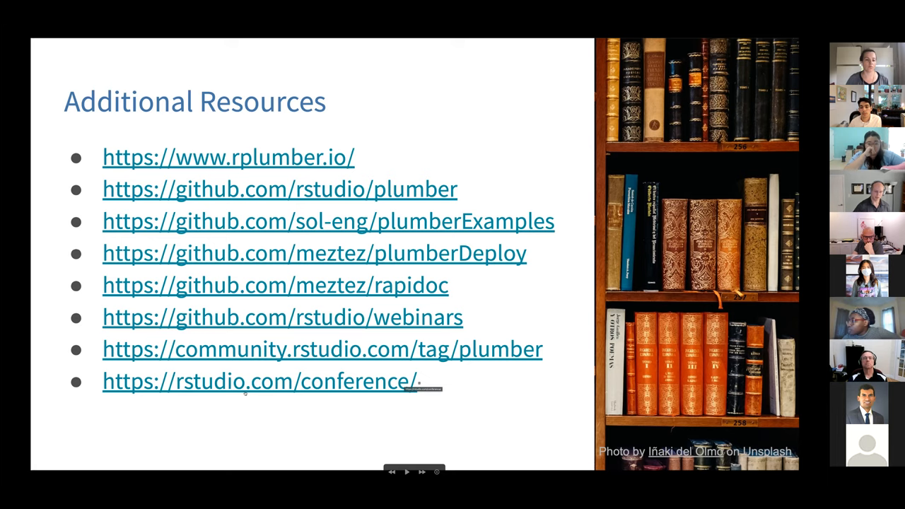
mouse_move(339, 410)
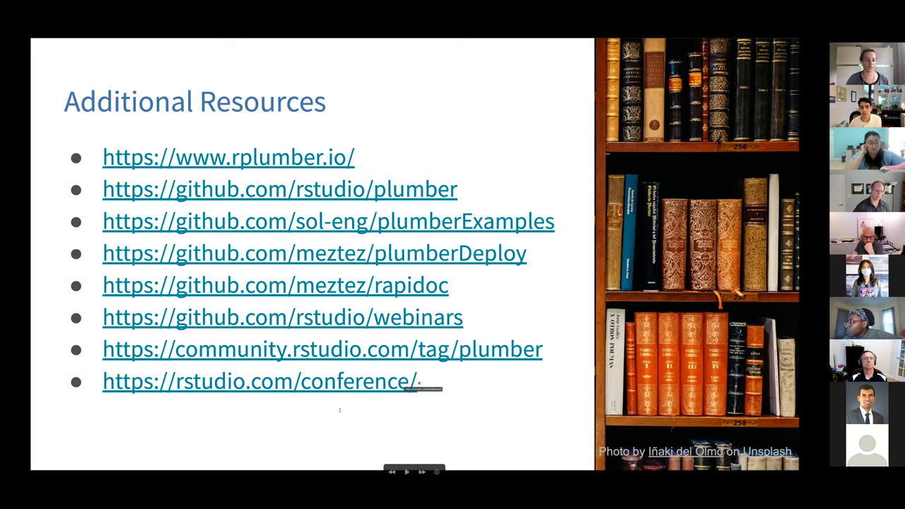